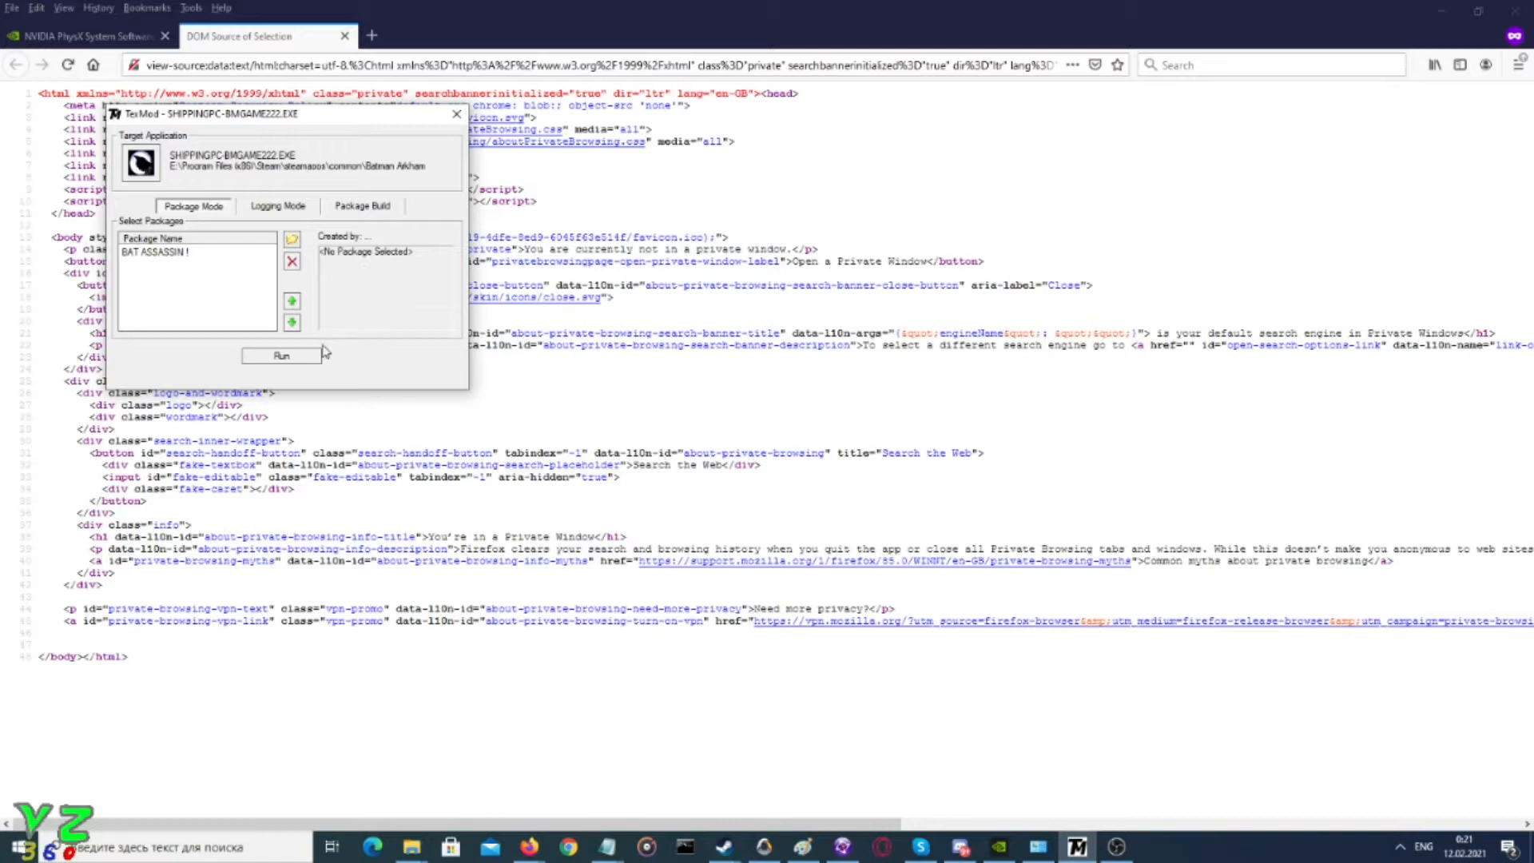
mouse_move(318, 342)
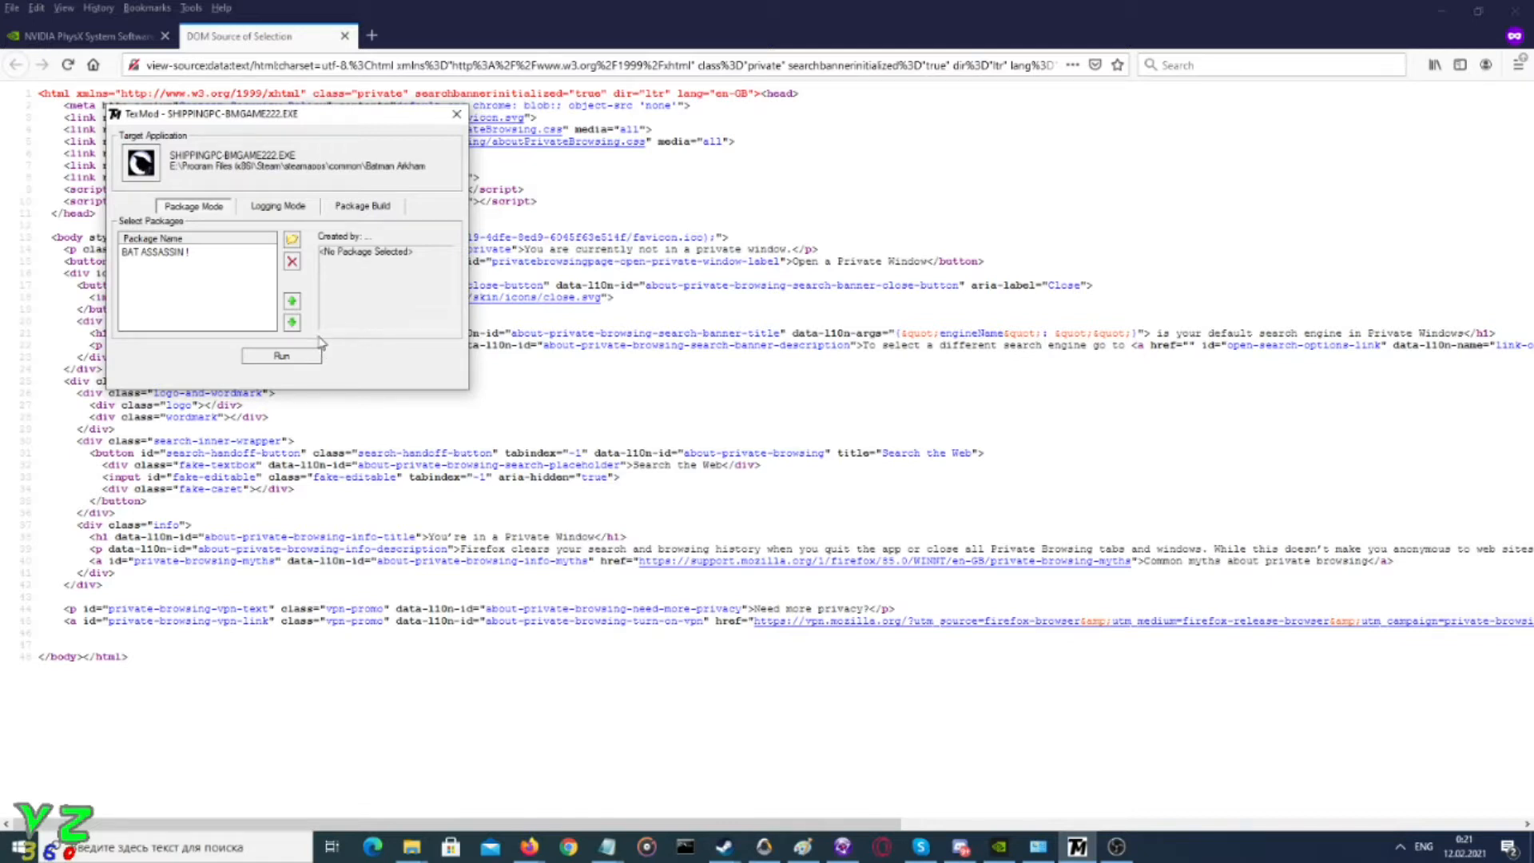
mouse_move(310, 348)
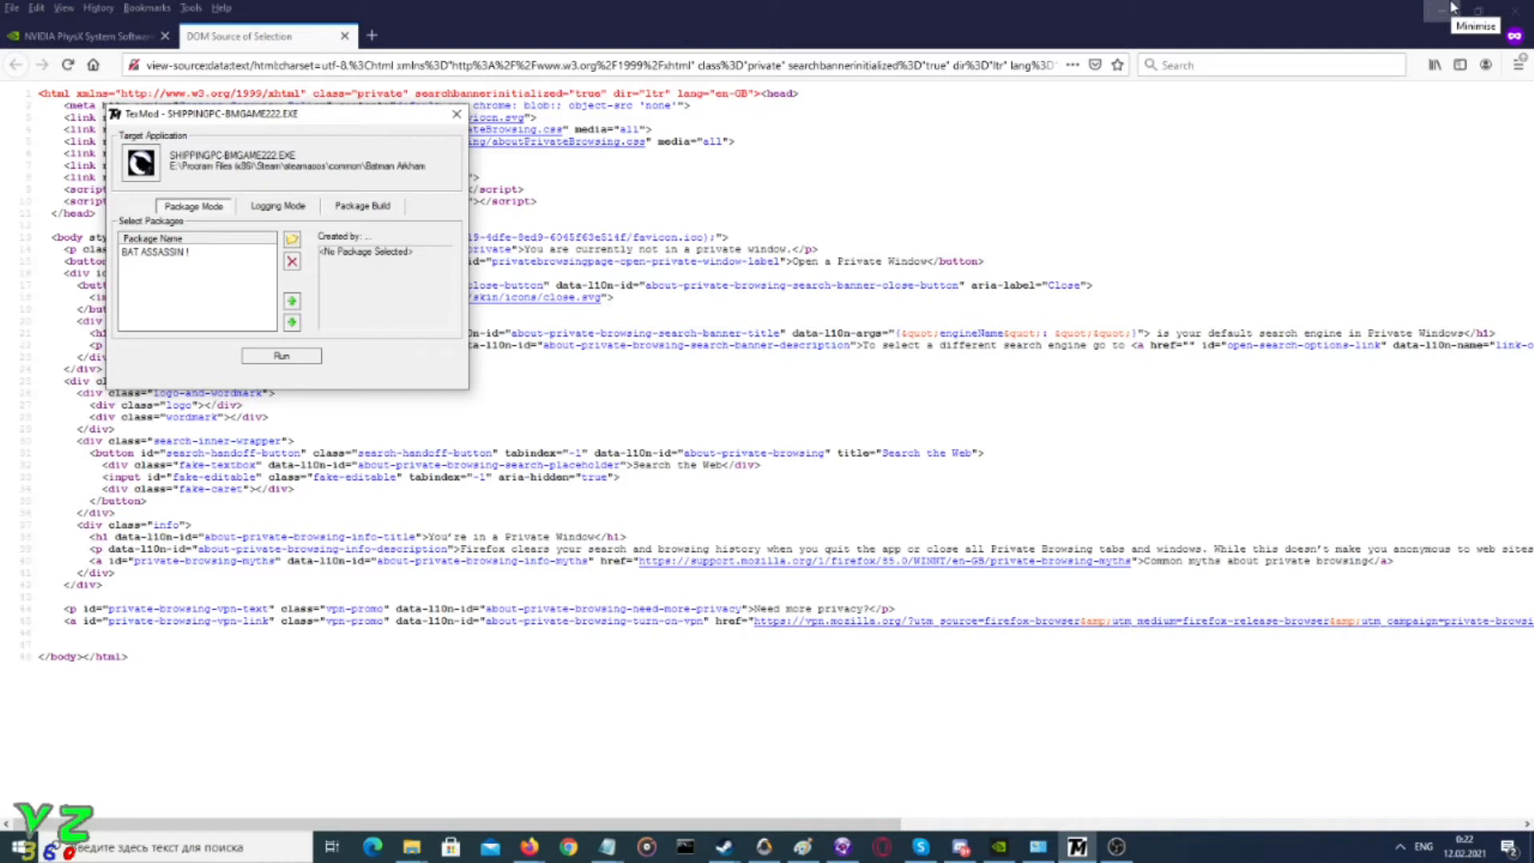
mouse_move(1453, 7)
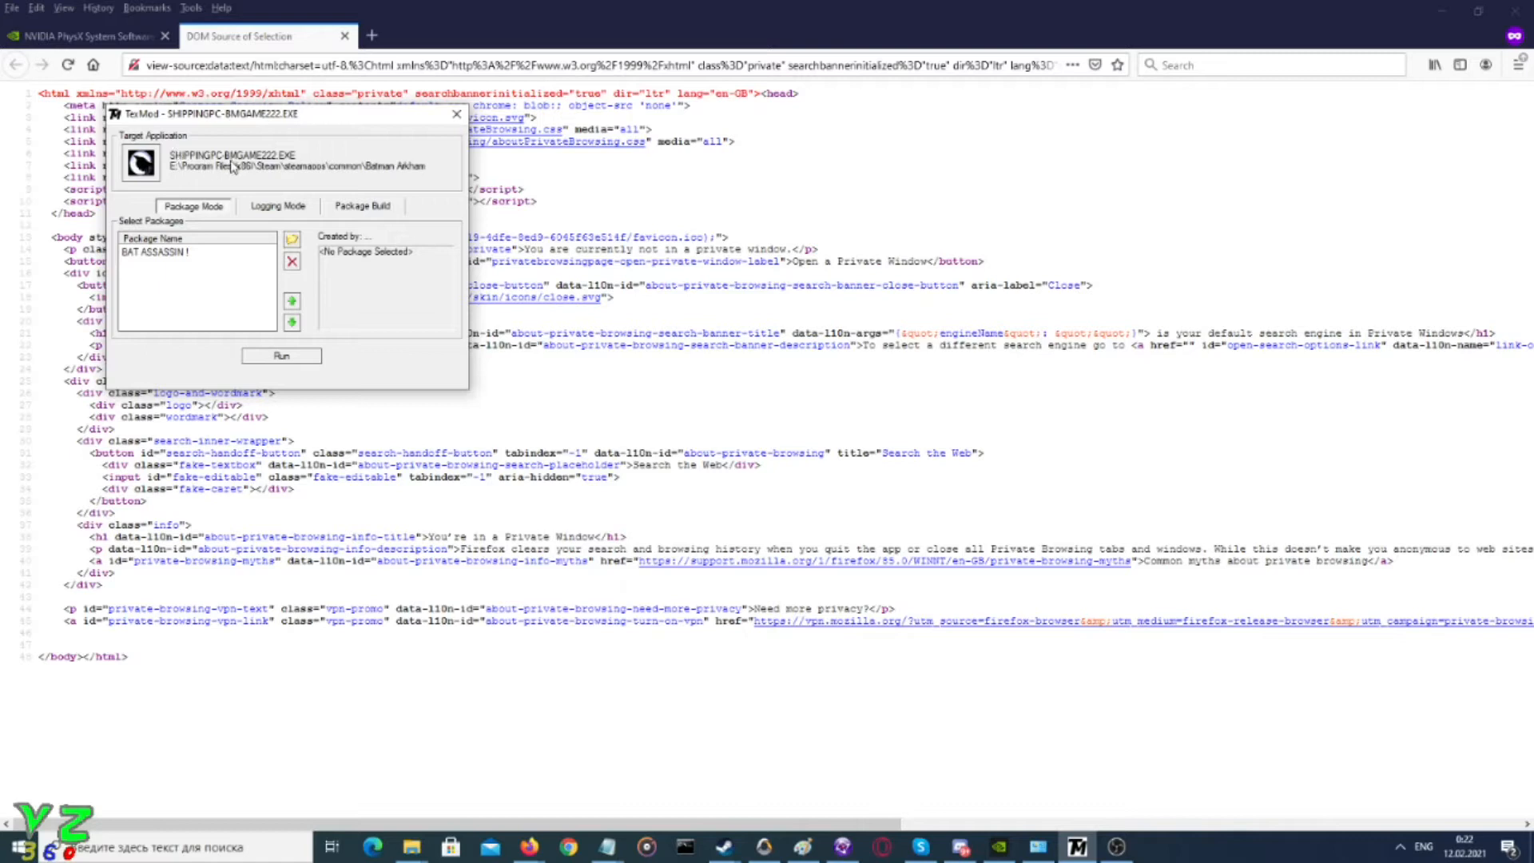
mouse_move(243, 169)
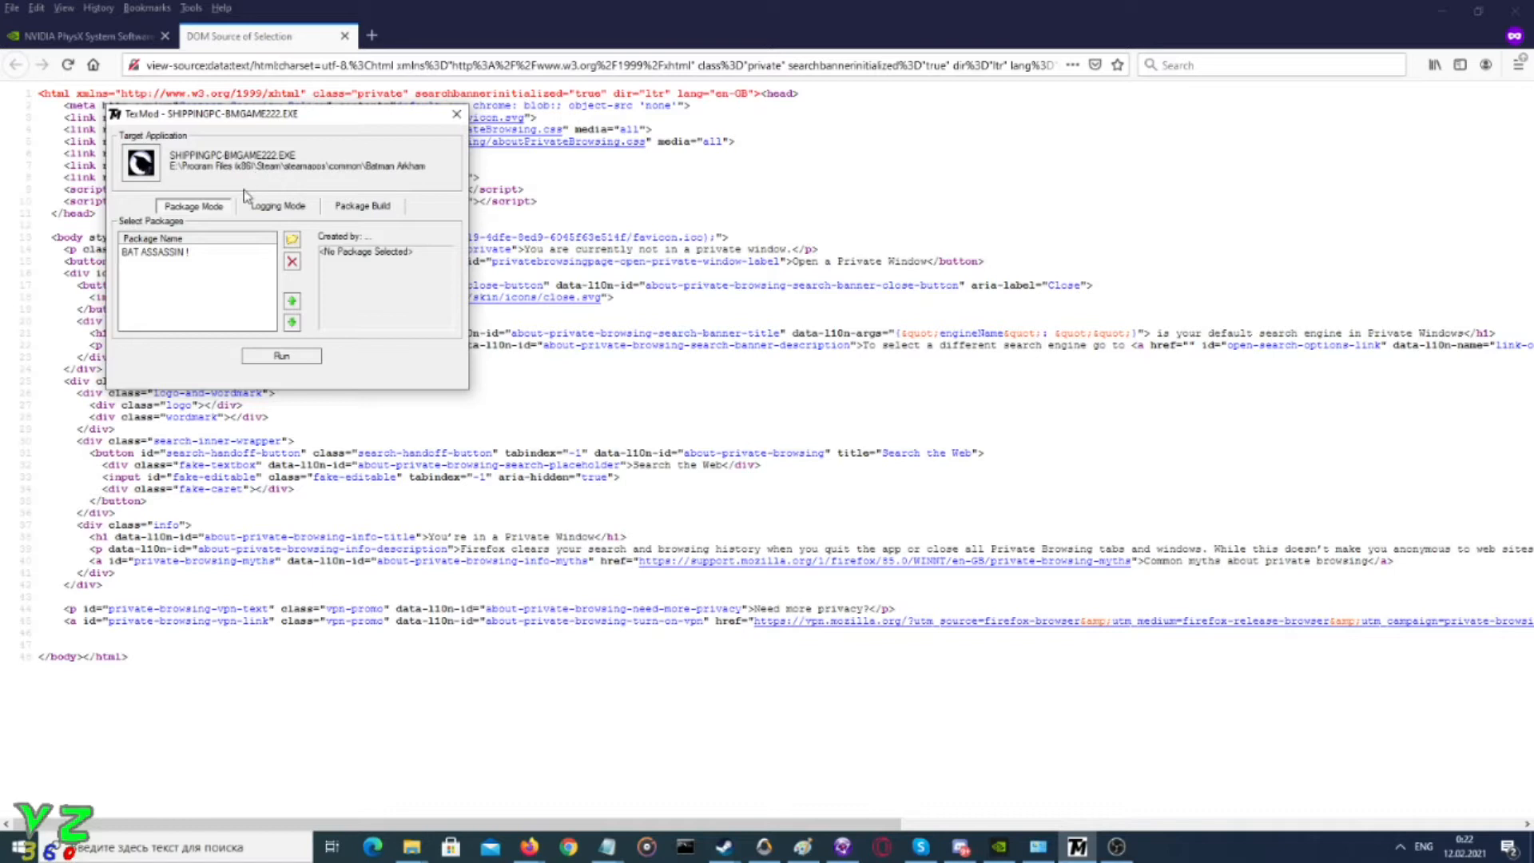
mouse_move(270, 187)
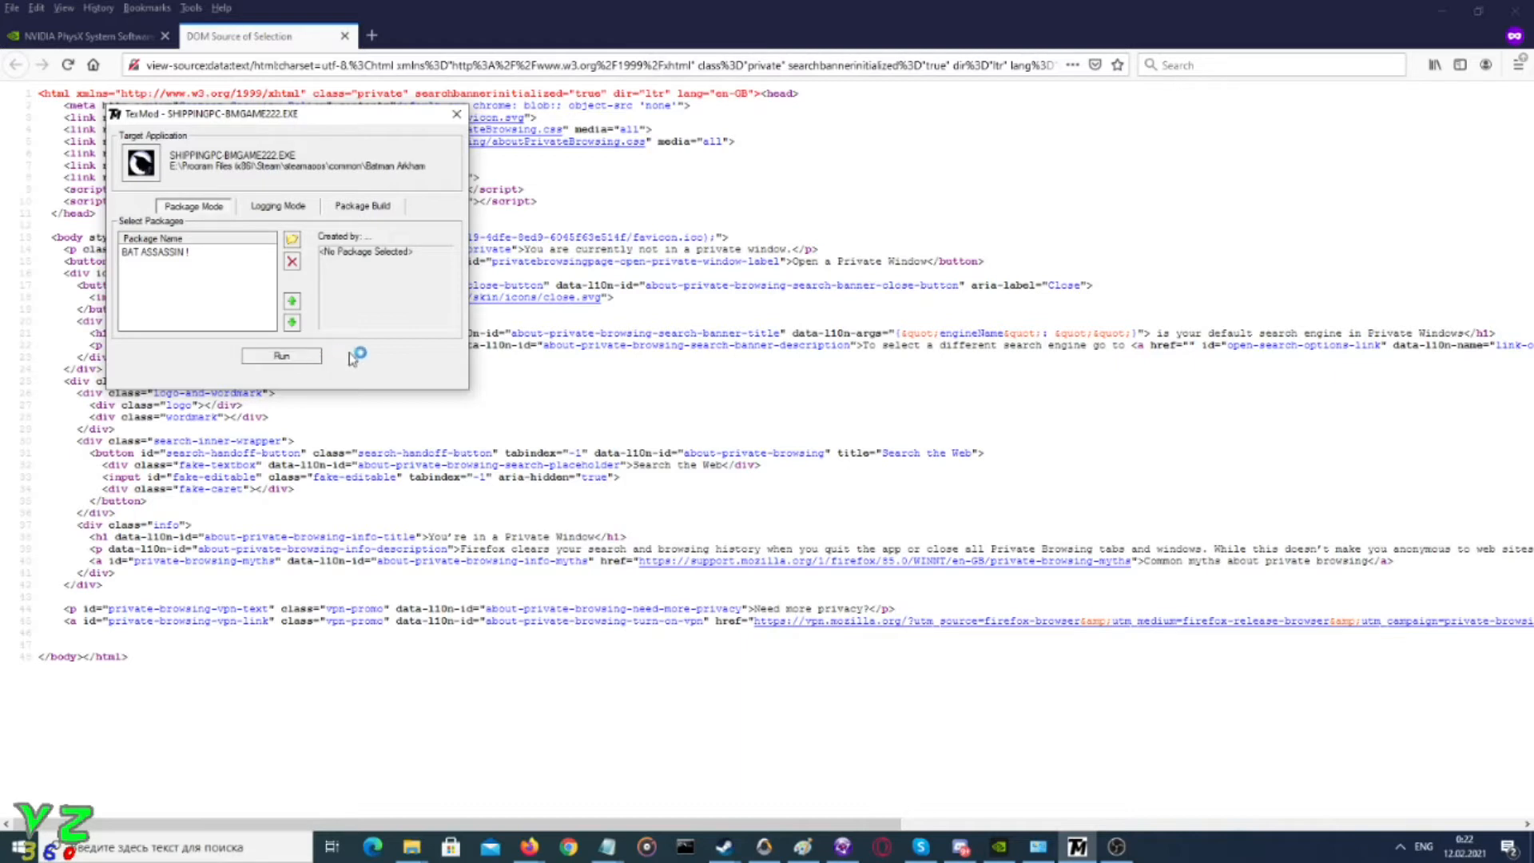
Run the game from TexMod with the BAT ASSASSIN package and reach the main menu
left_click(281, 355)
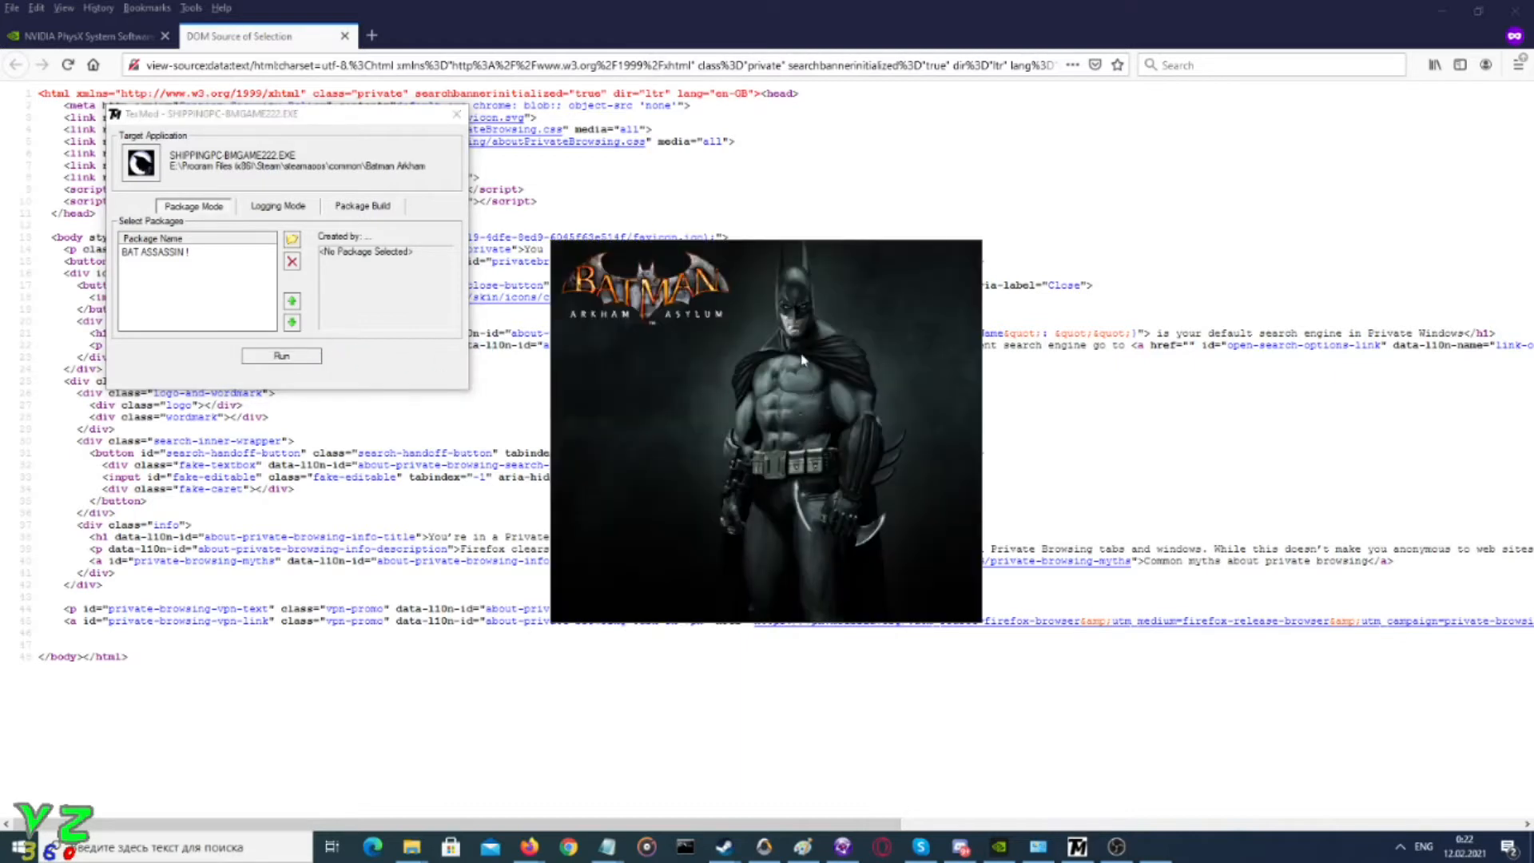
left_click(281, 355)
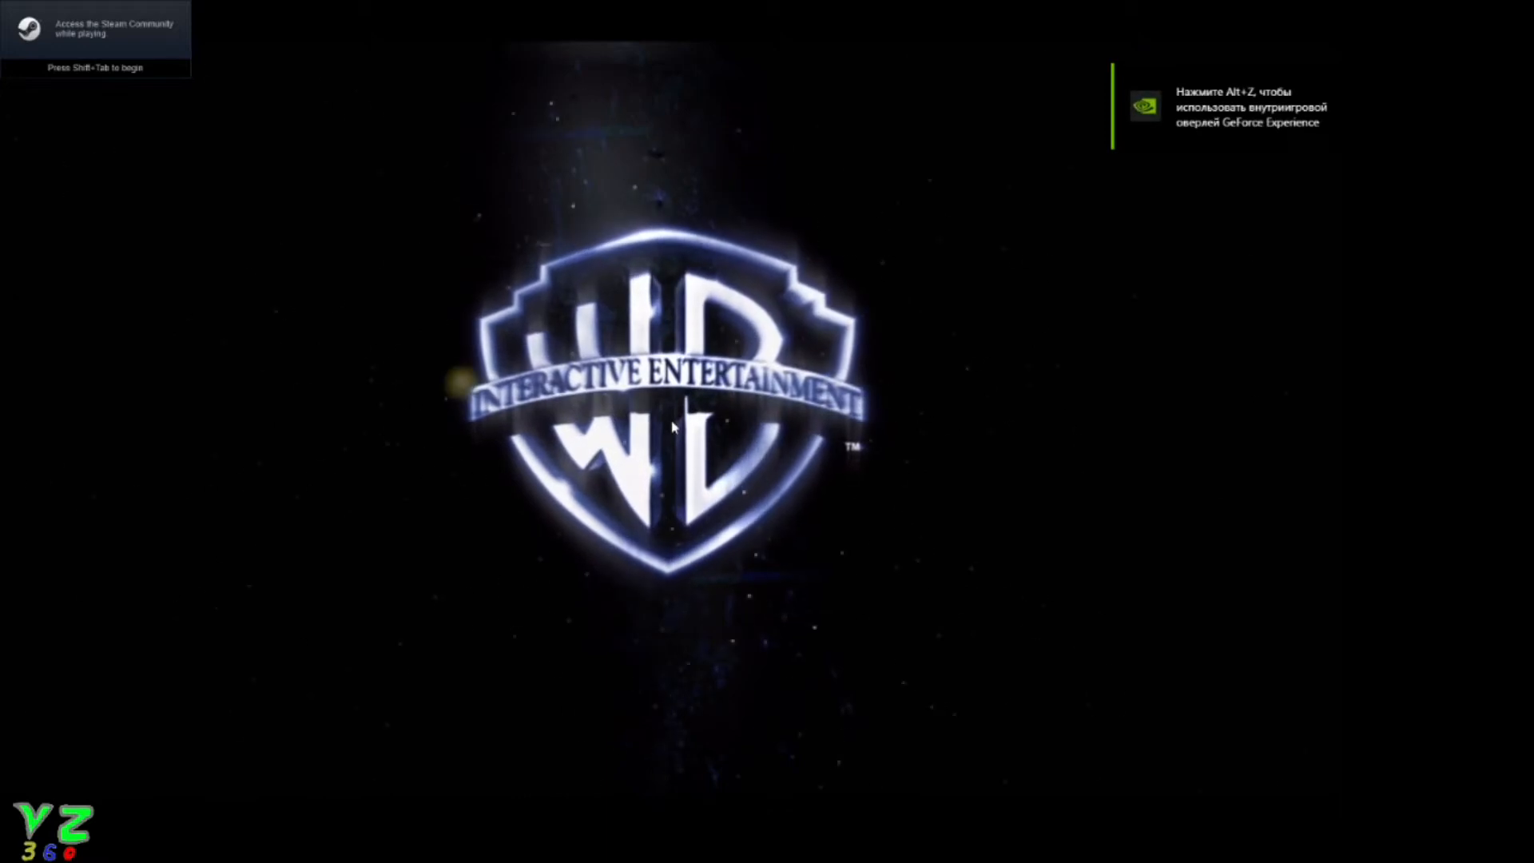
mouse_move(1171, 212)
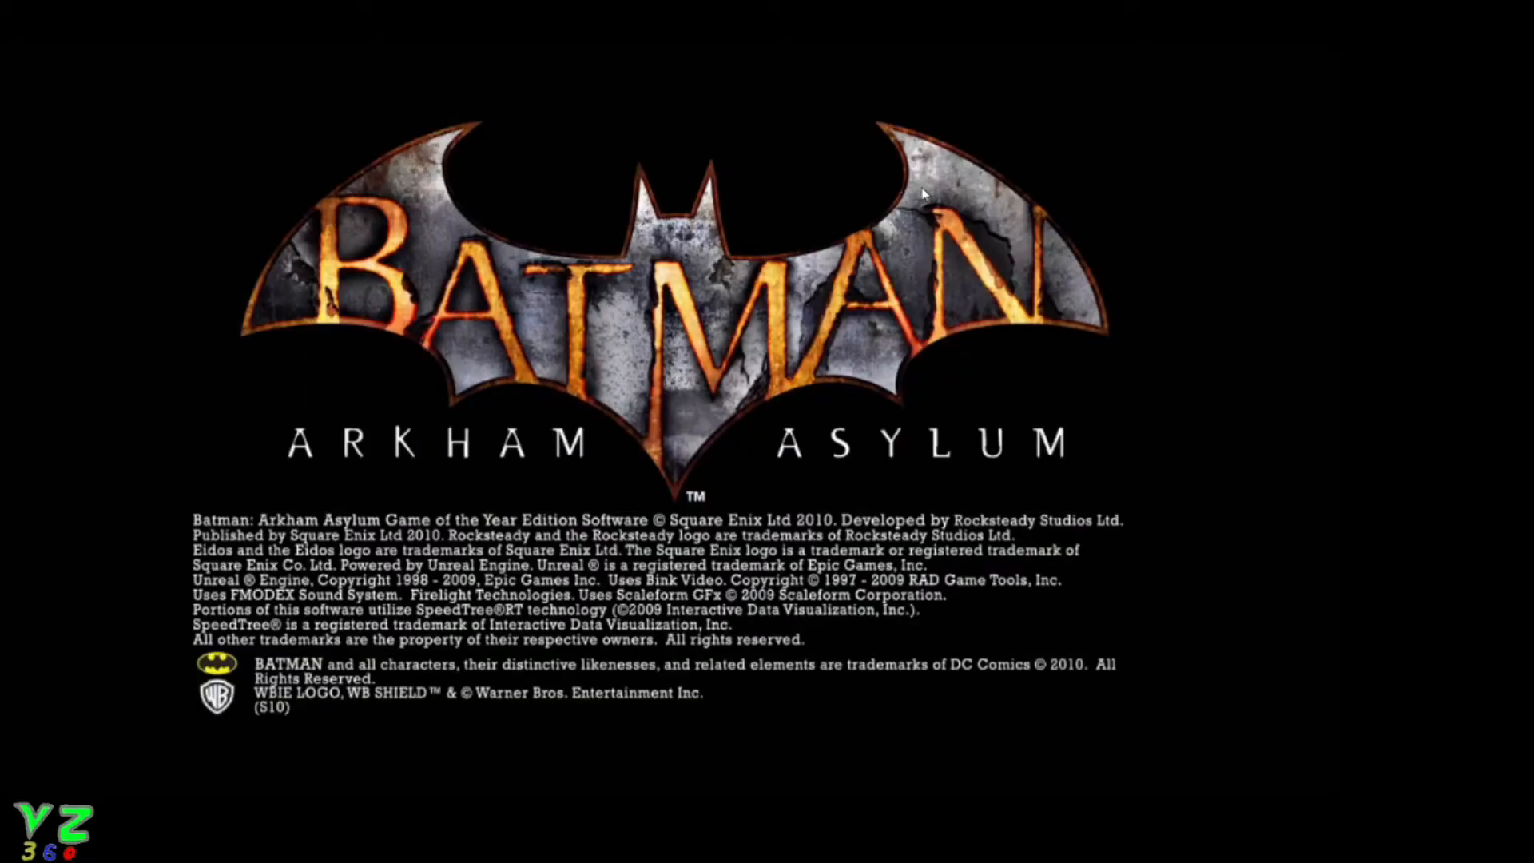
mouse_move(956, 142)
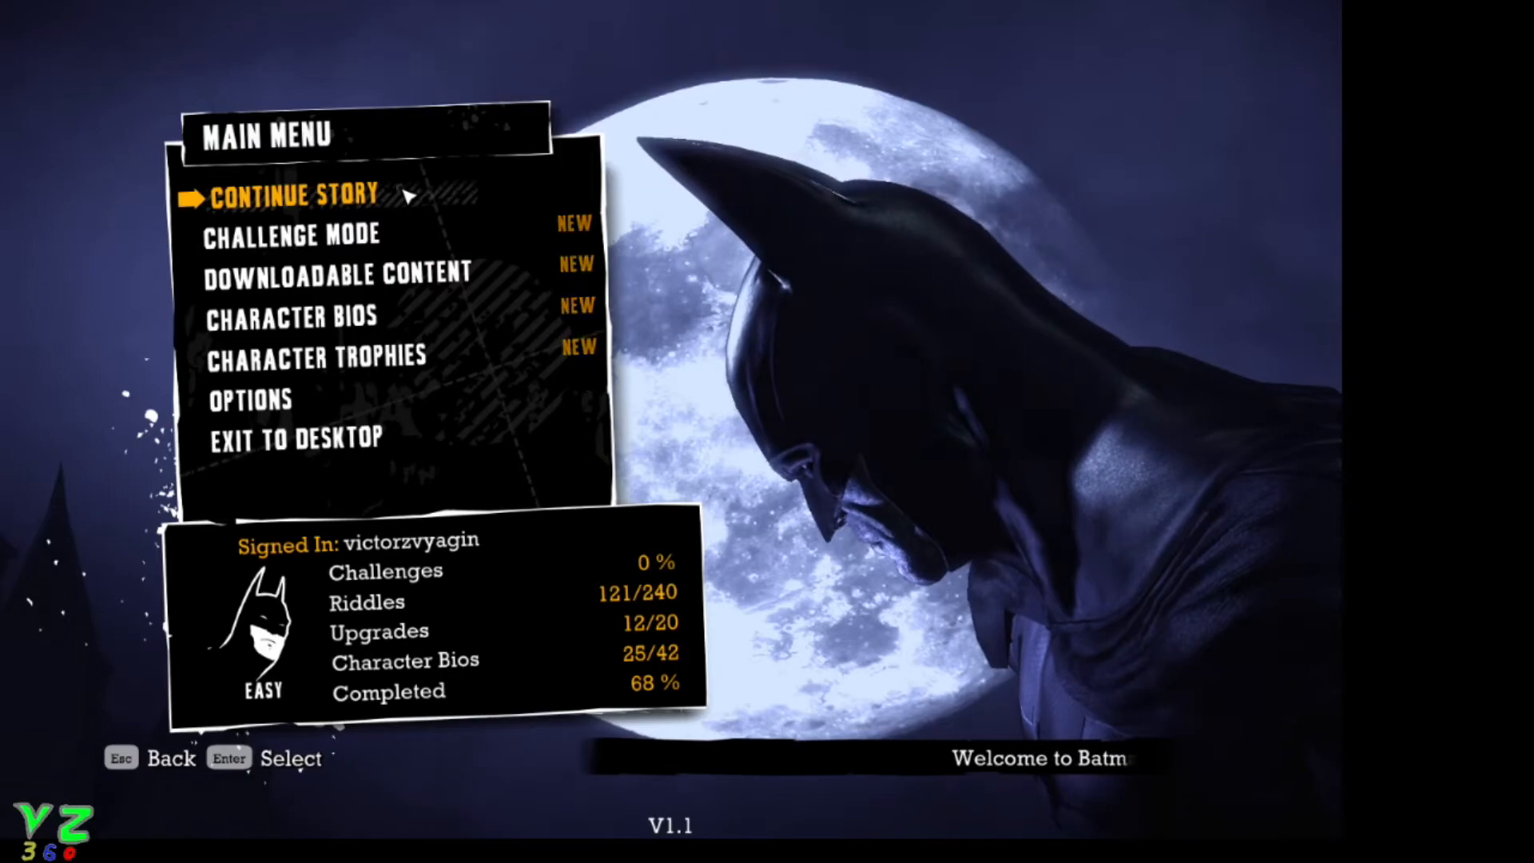
left_click(294, 193)
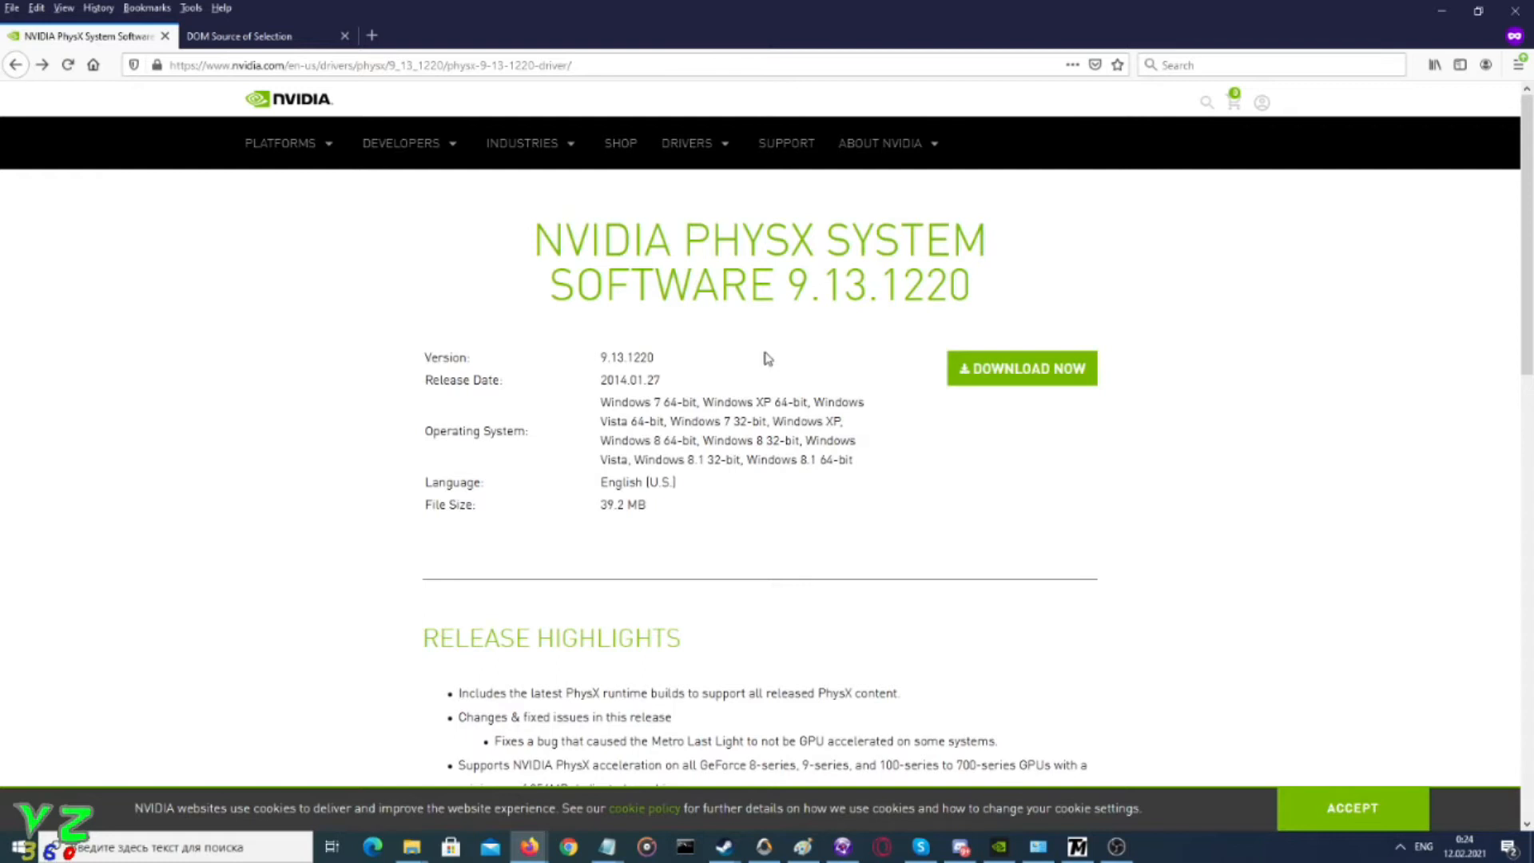
mouse_move(719, 352)
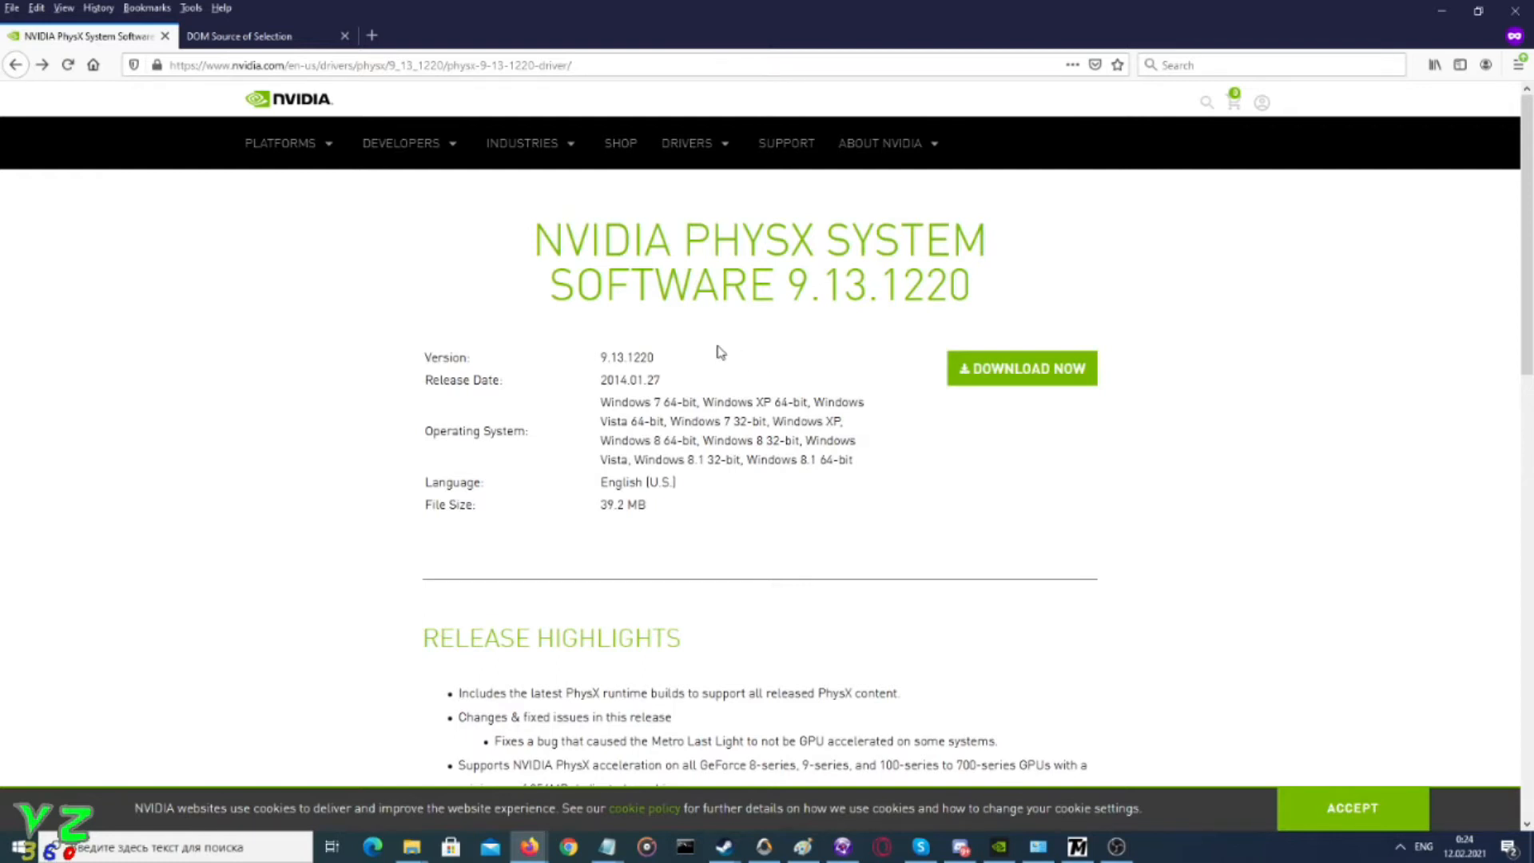
mouse_move(778, 396)
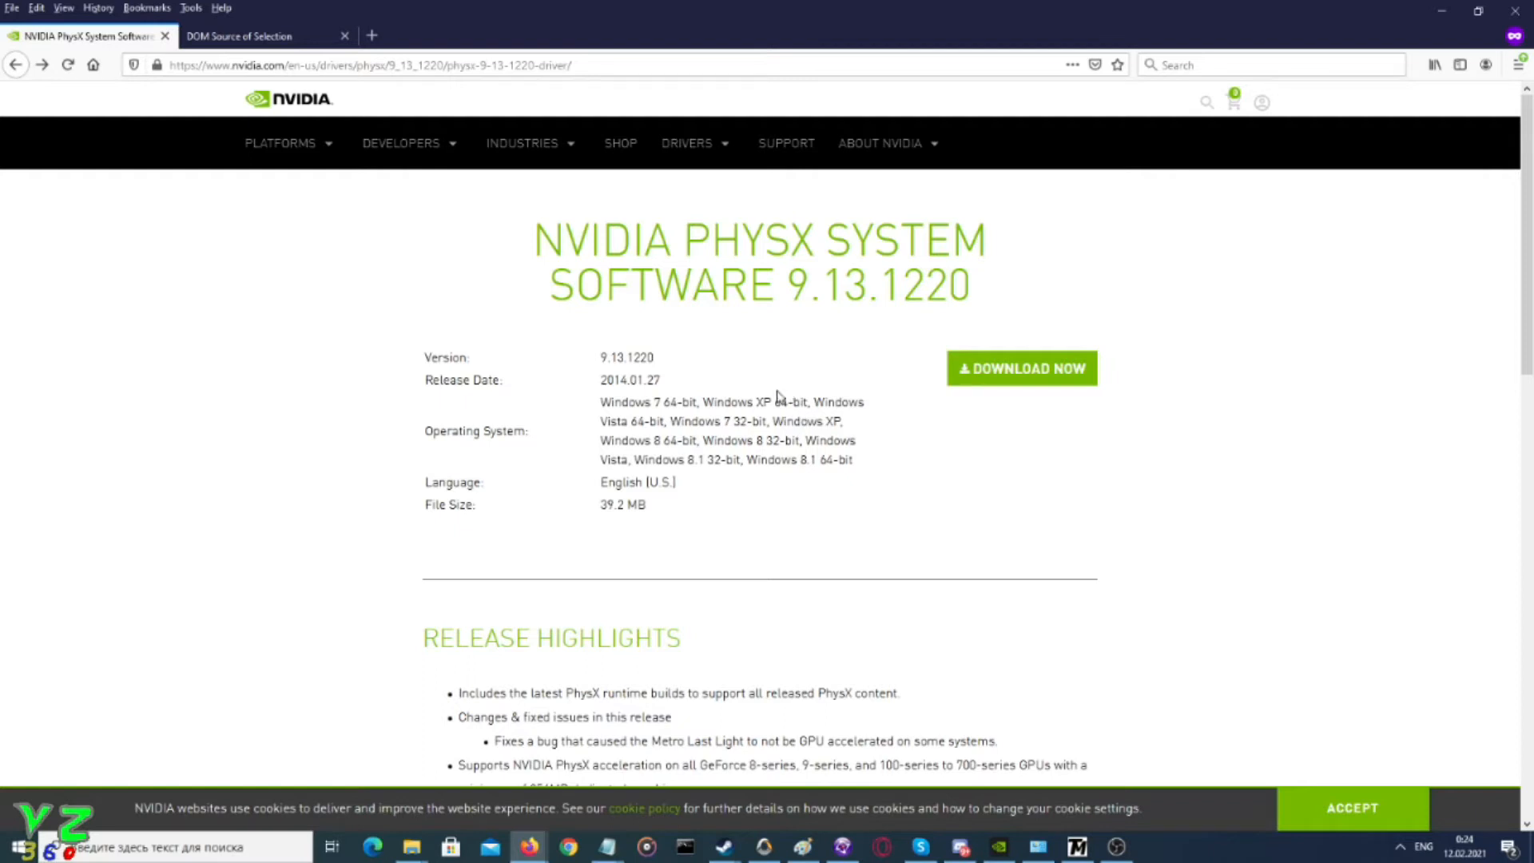
mouse_move(768, 456)
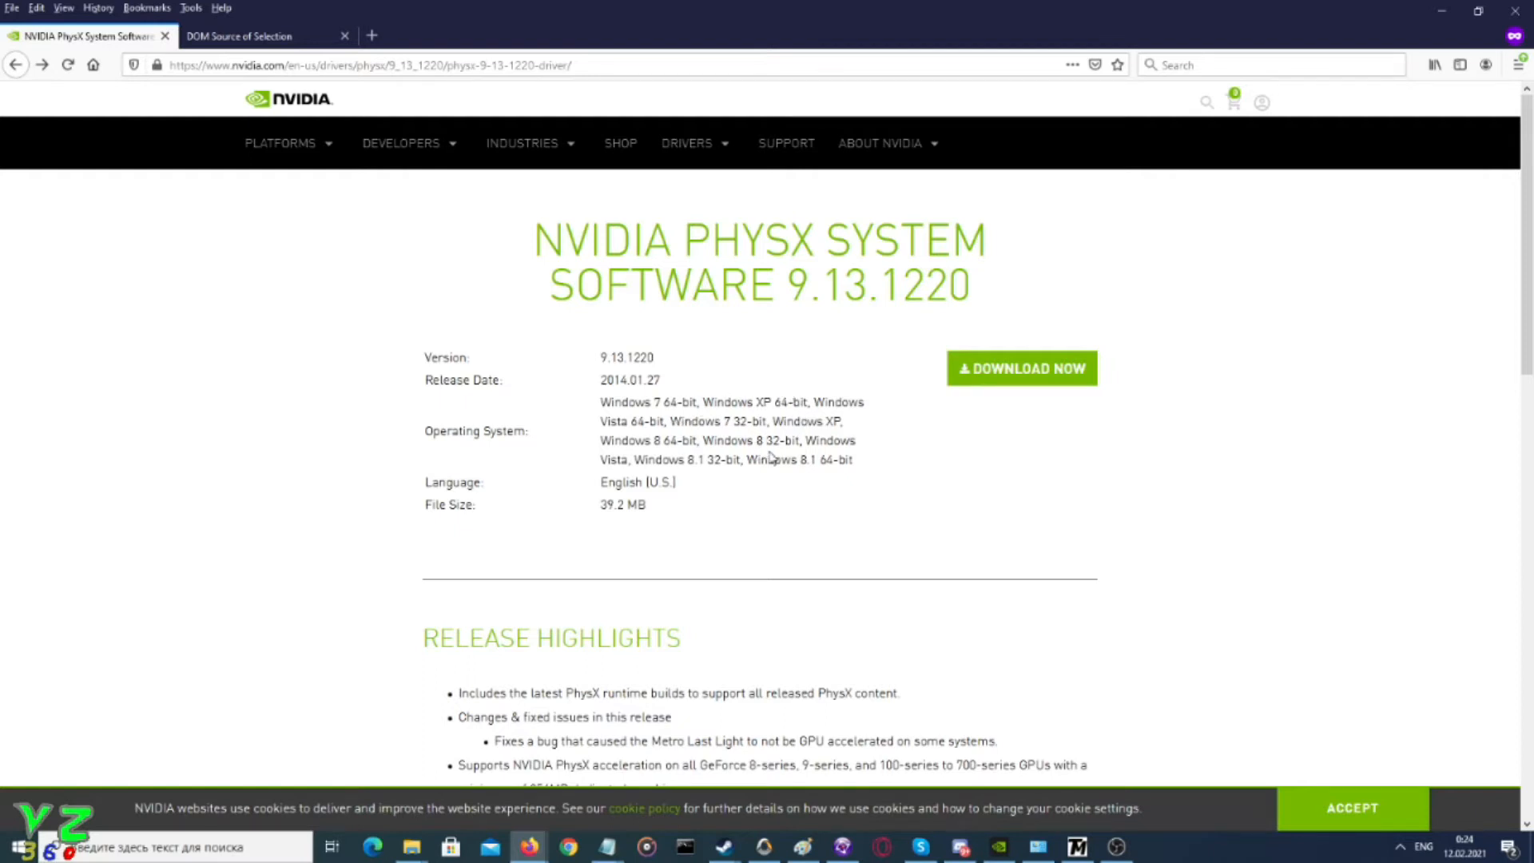
mouse_move(881, 478)
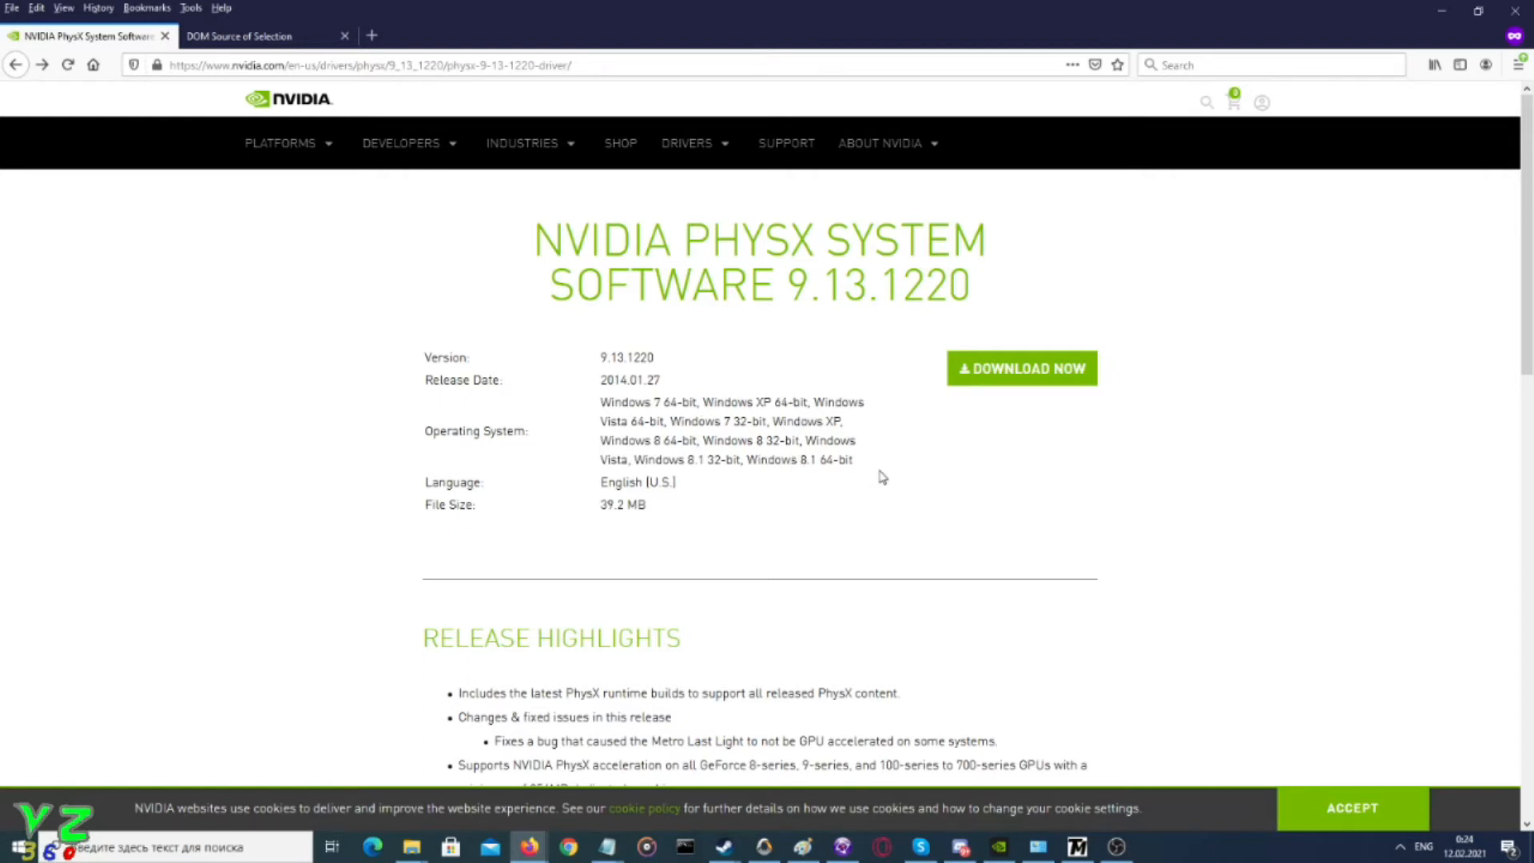
mouse_move(905, 434)
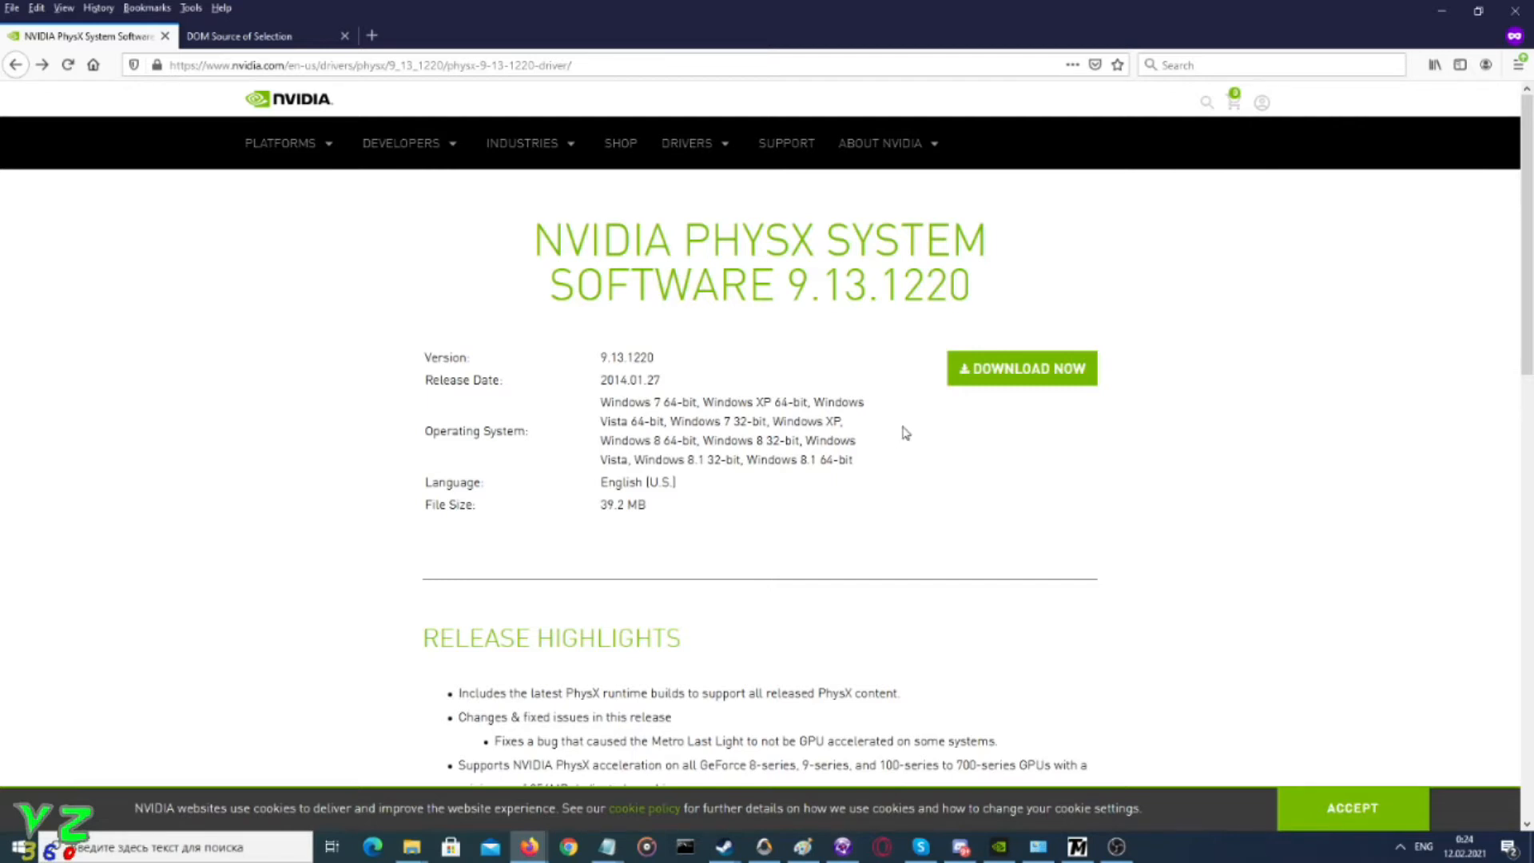
mouse_move(441, 604)
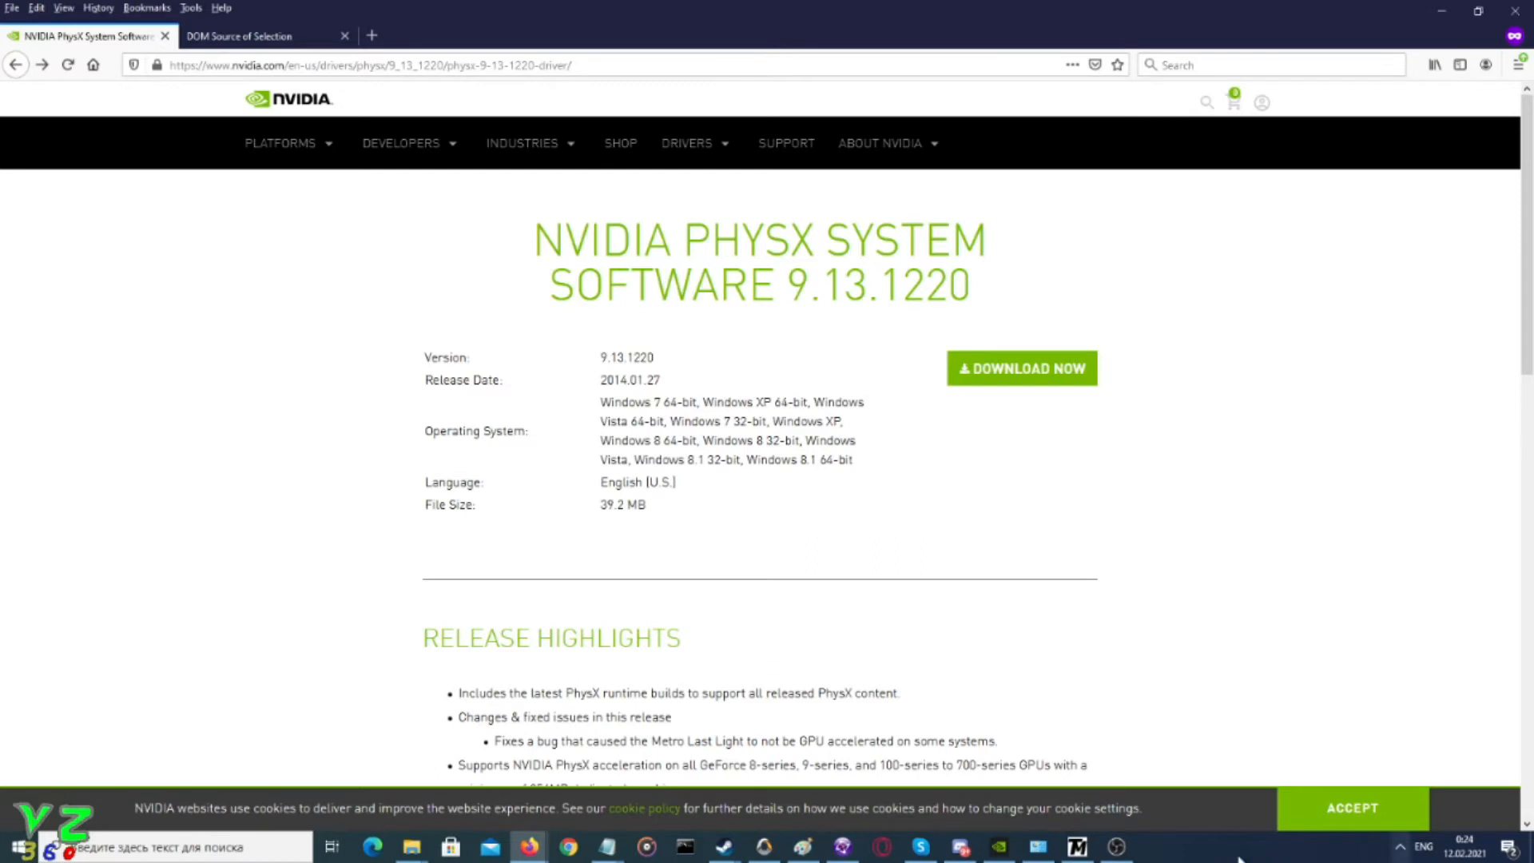
Download and save the PhysX 9.13.1220 System Software .msi from the NVIDIA site
left_click(1021, 367)
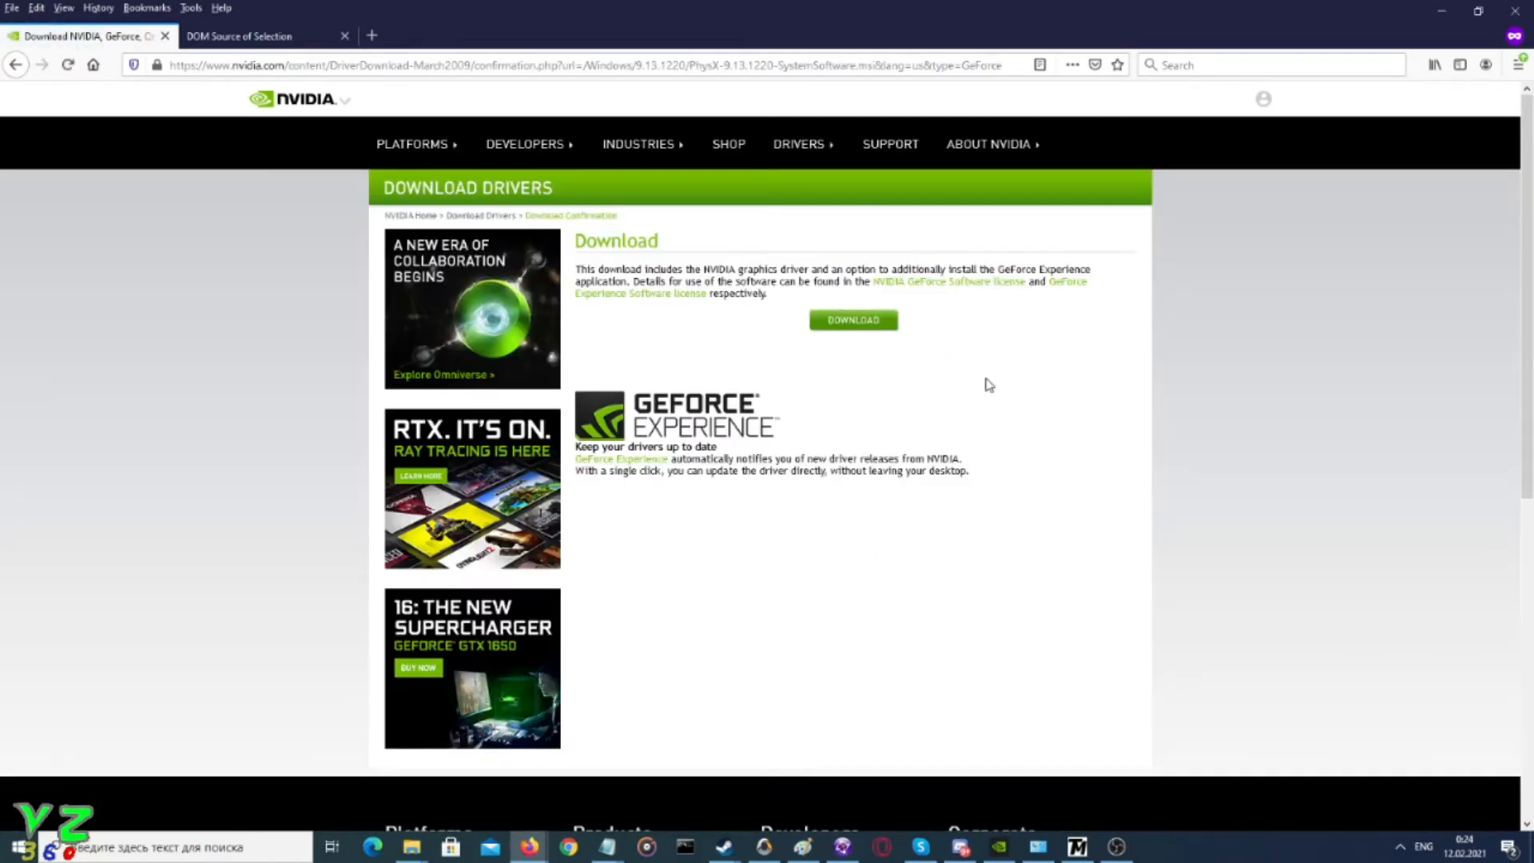
left_click(853, 320)
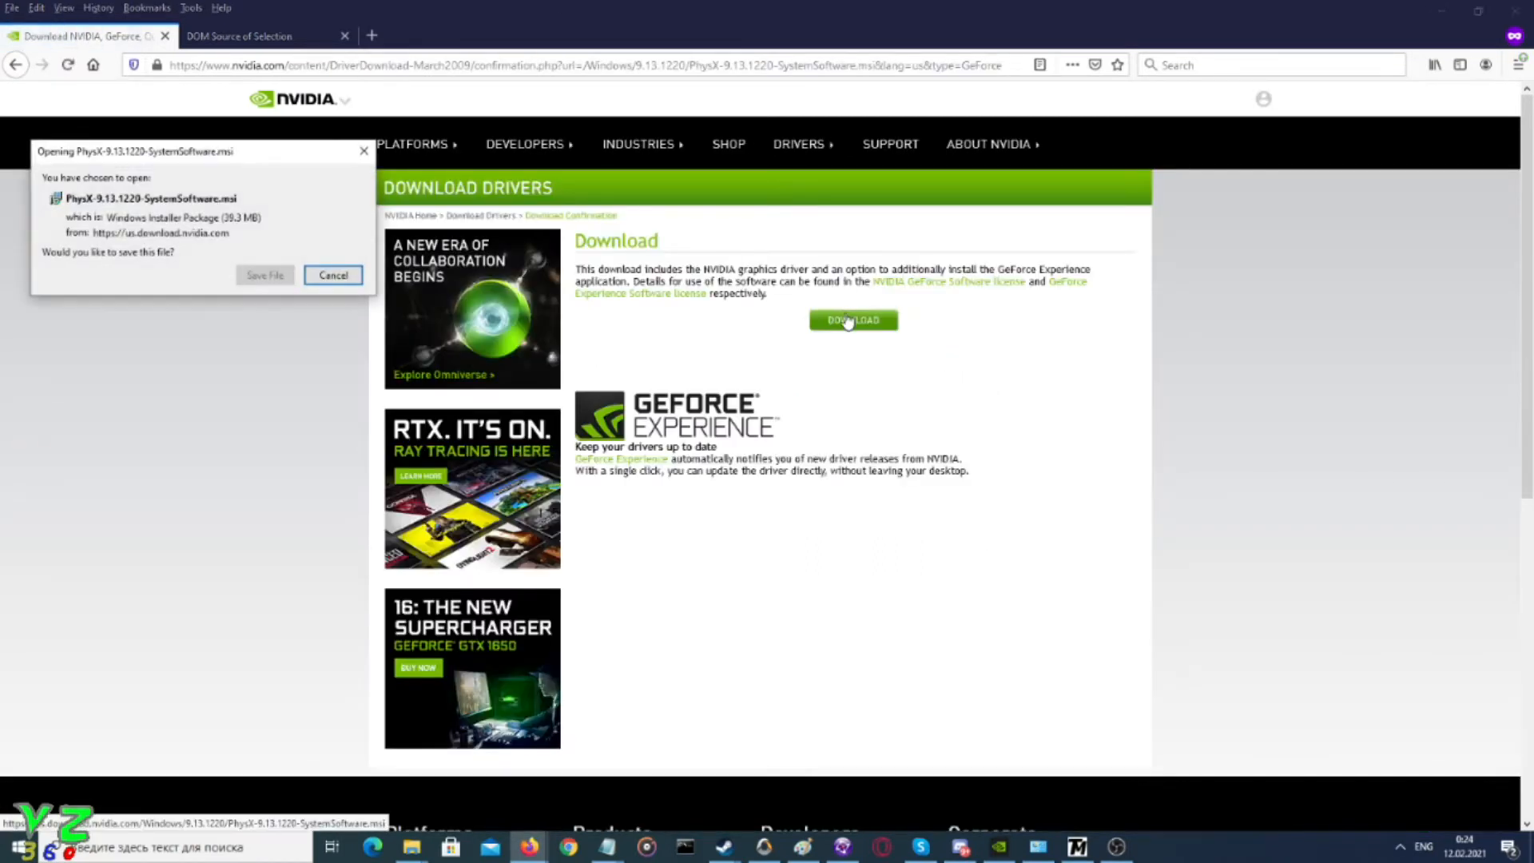
left_click(332, 275)
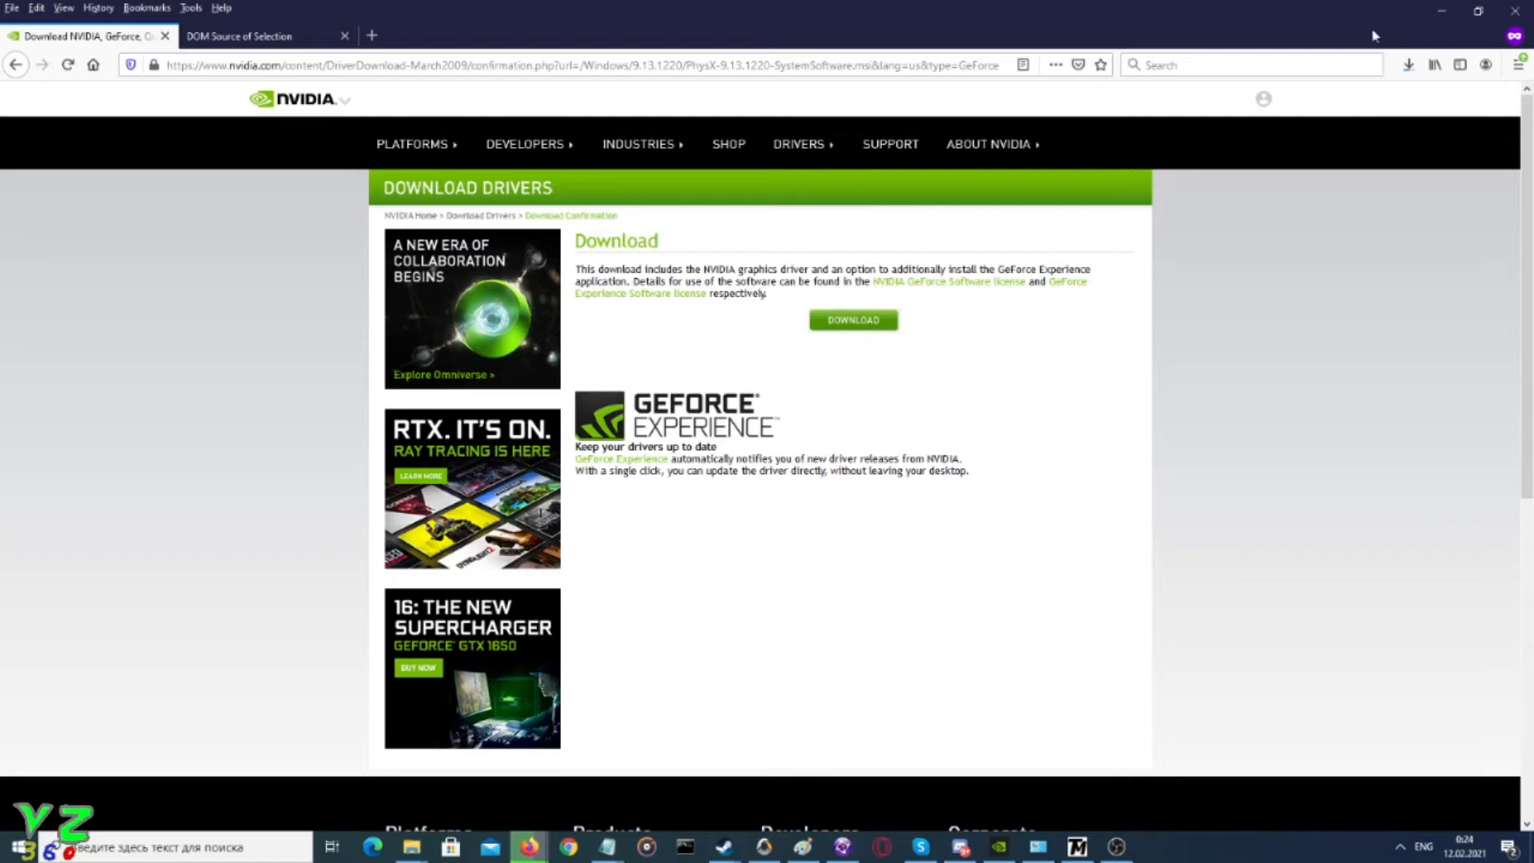
mouse_move(972, 6)
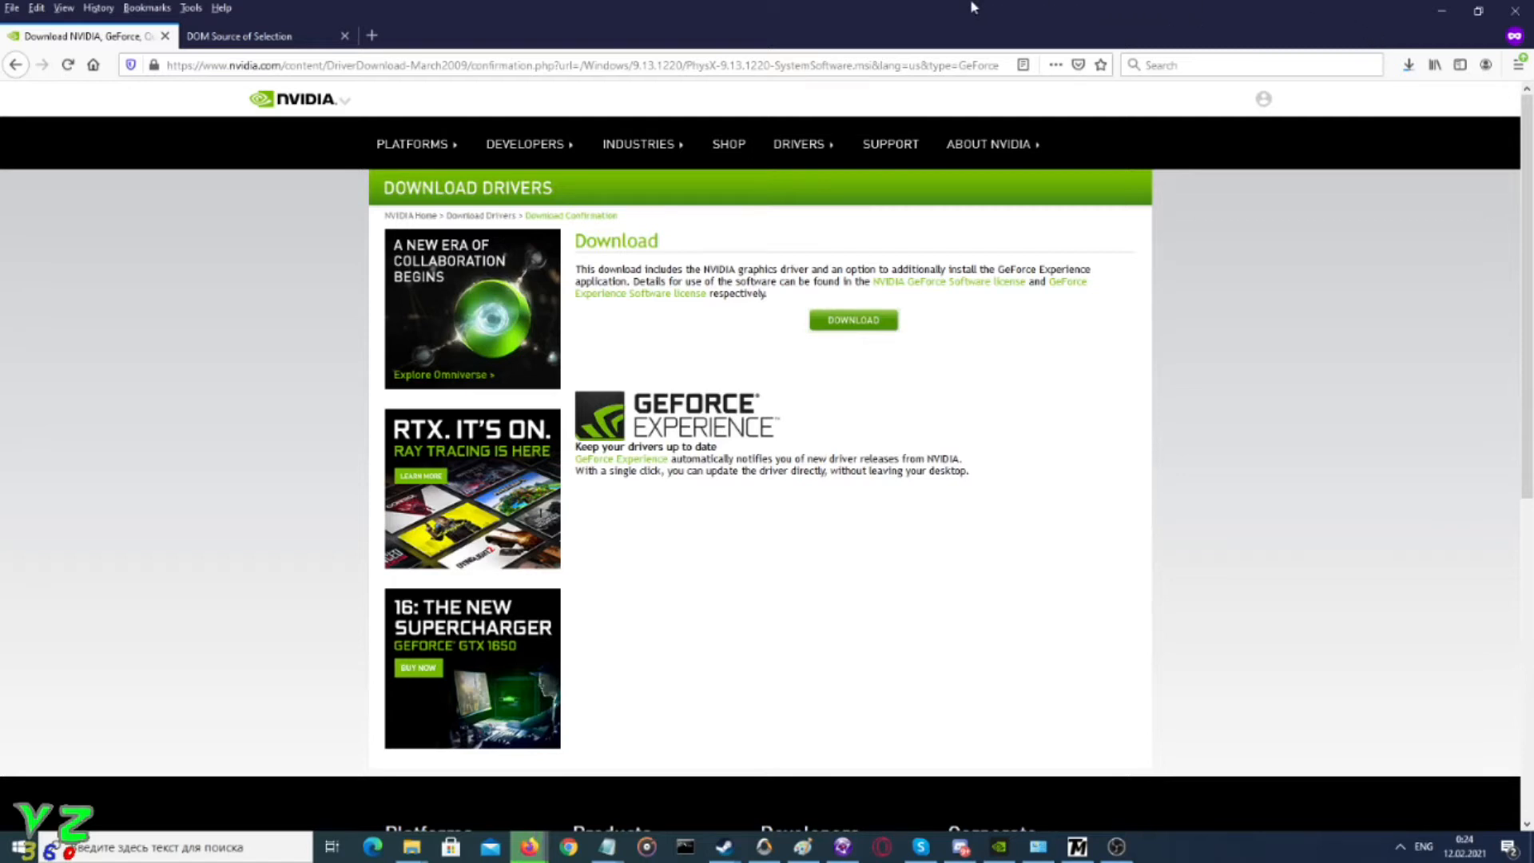
mouse_move(1356, 25)
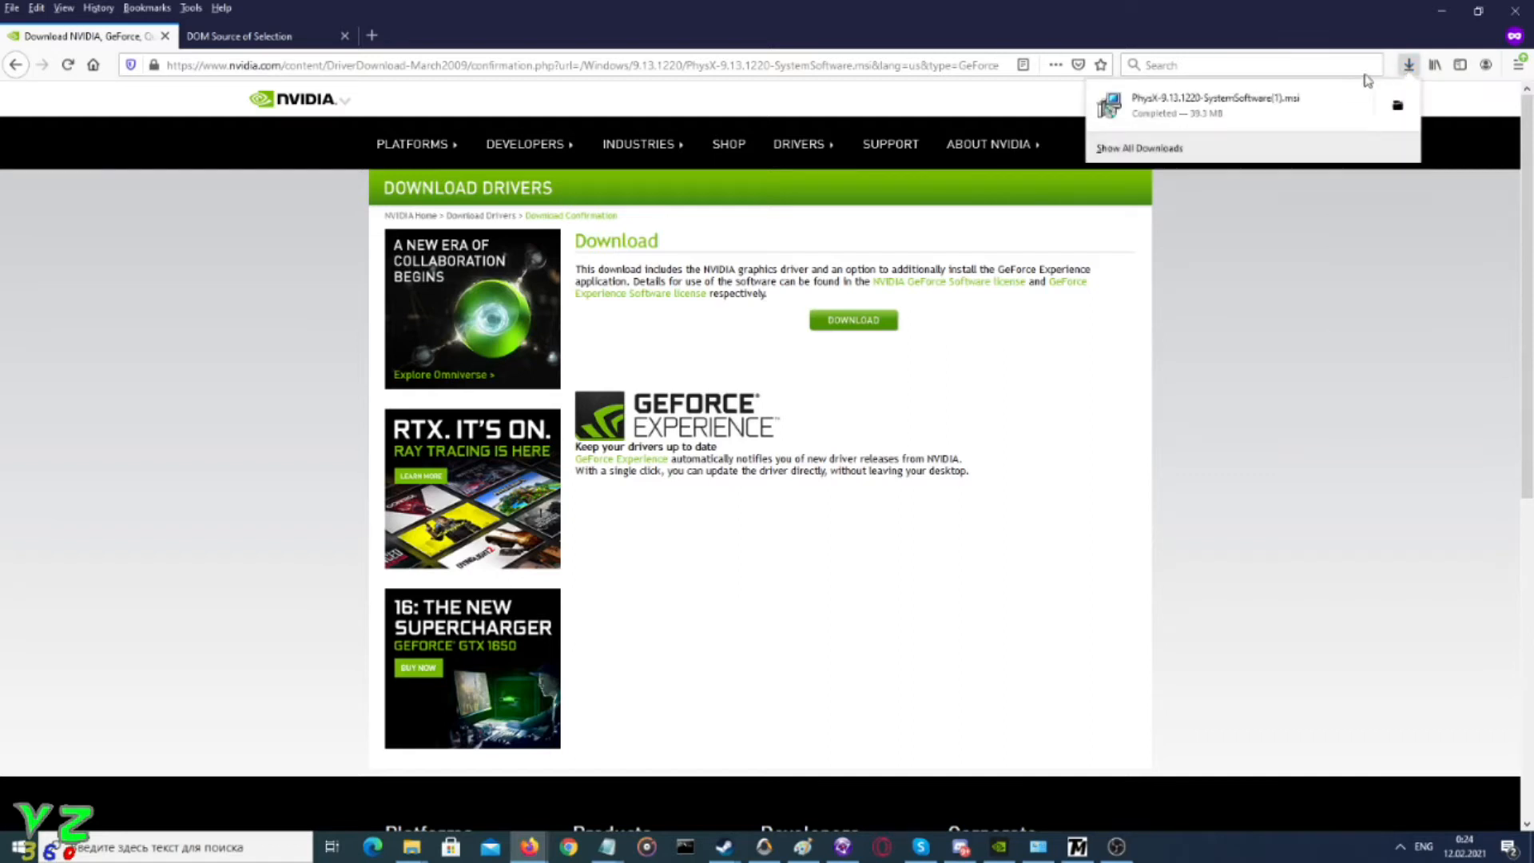
Launch the downloaded PhysX .msi from Downloads, confirming Firefox's executable warning
left_click(1221, 104)
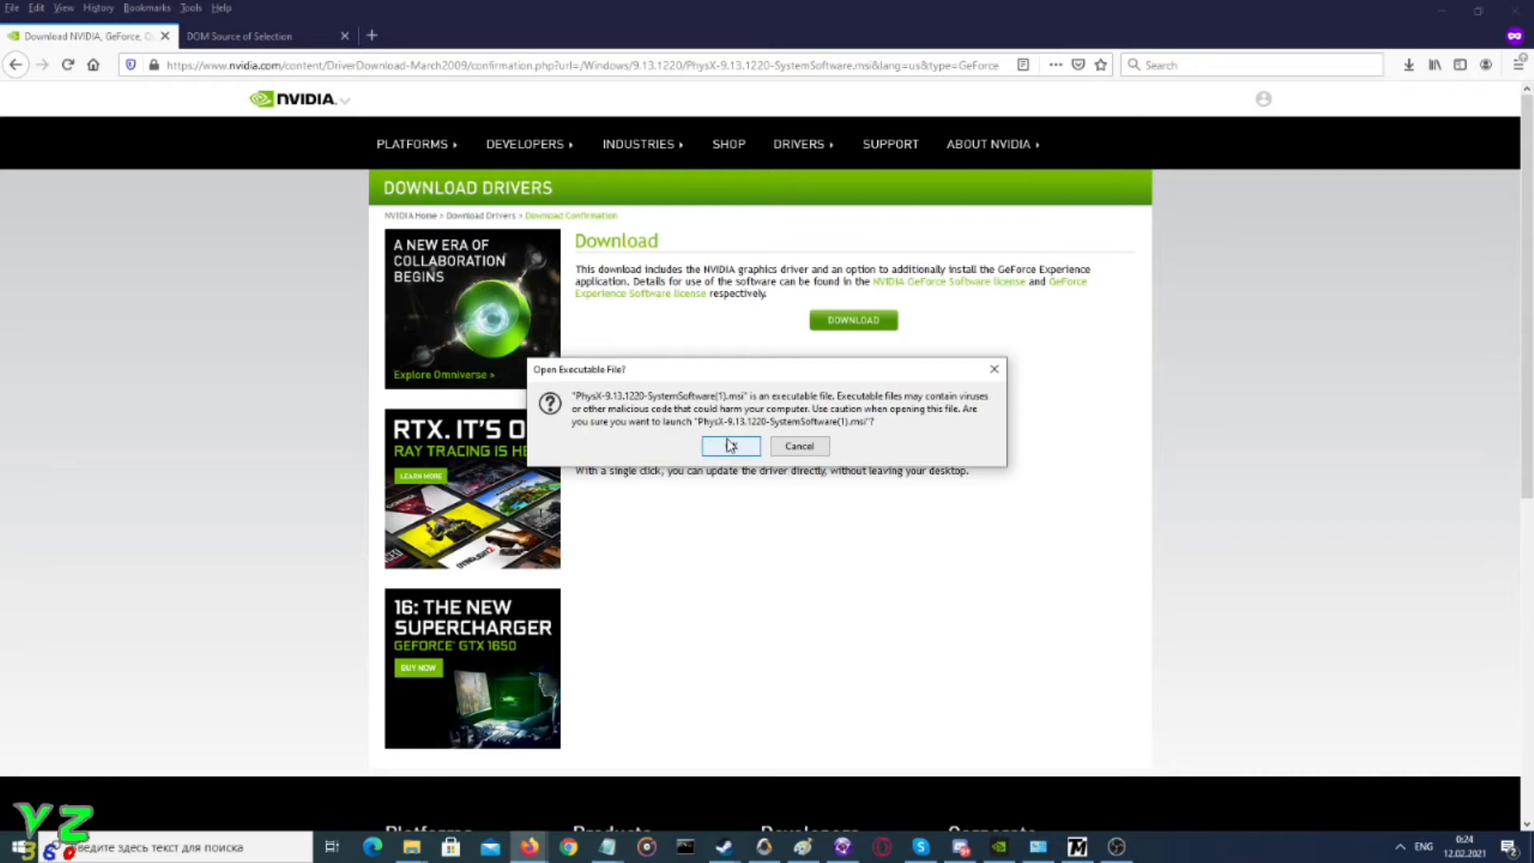
left_click(730, 446)
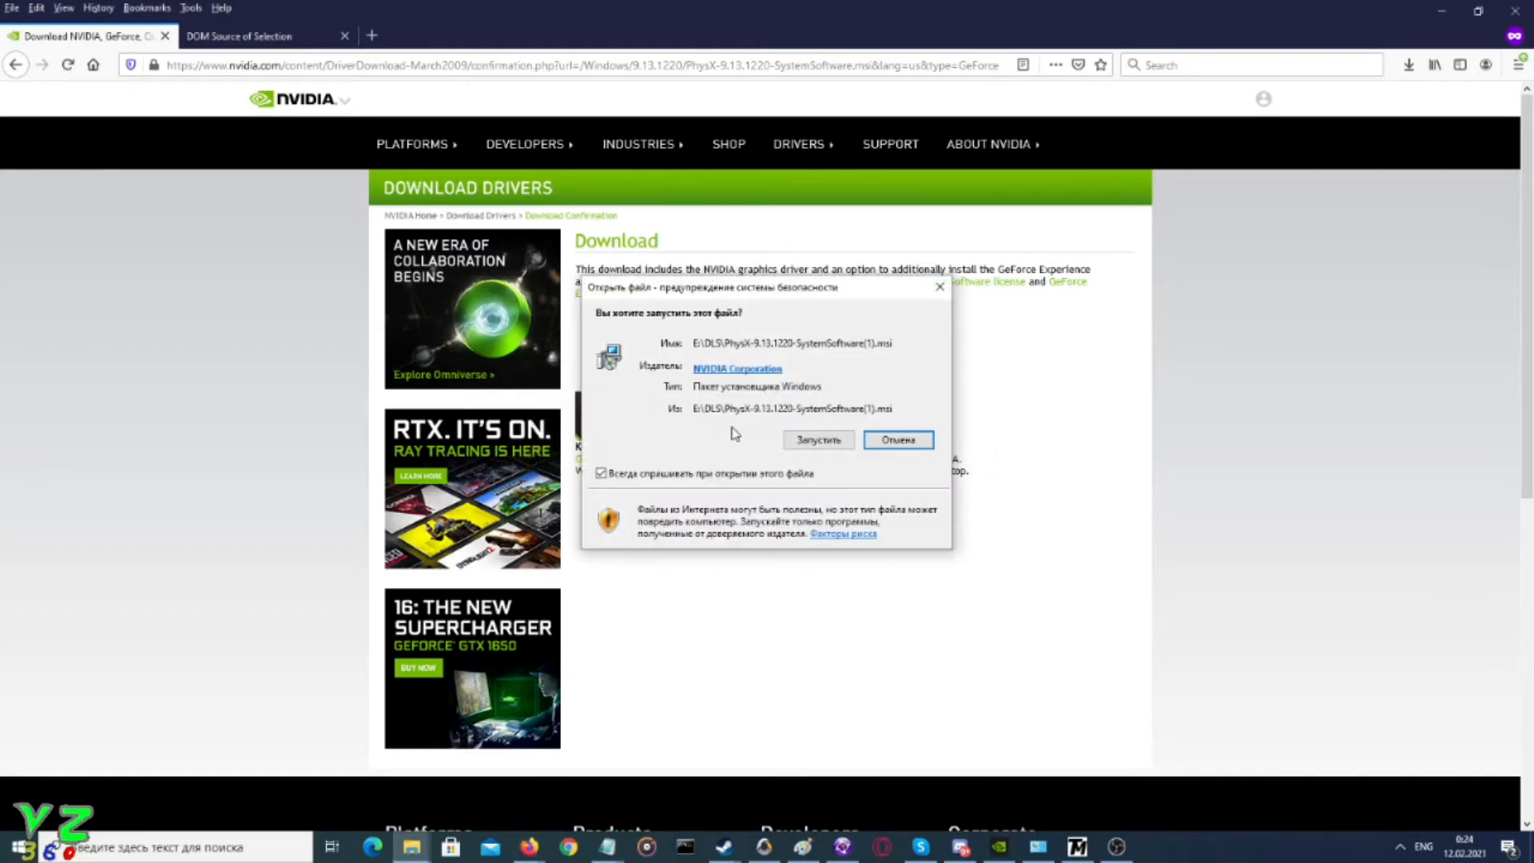
mouse_move(789, 417)
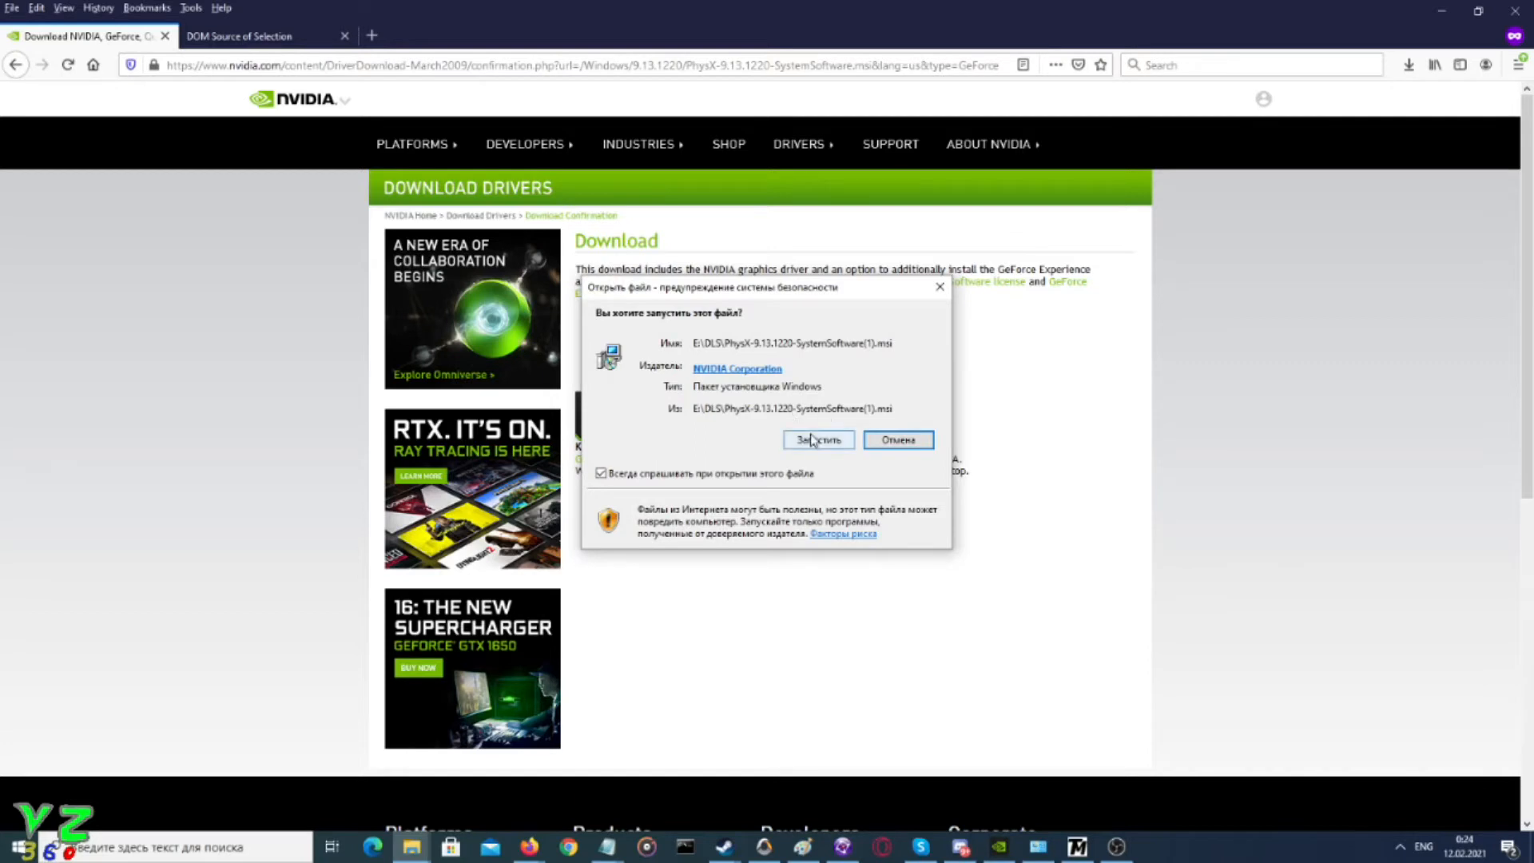
Run the installer, accept the license agreement, install PhysX 9.13.1220 and finish
left_click(818, 440)
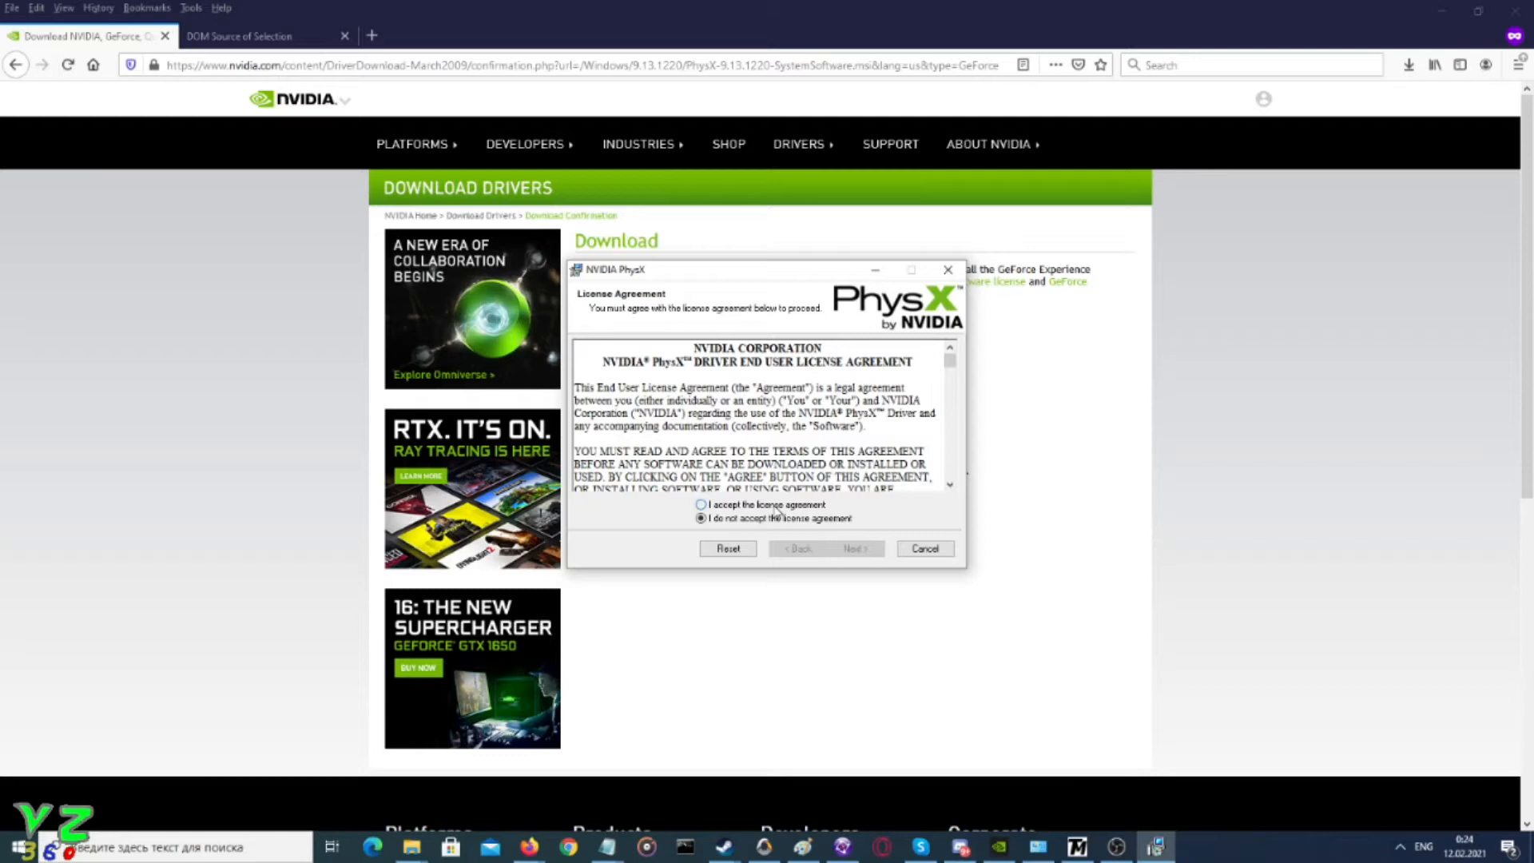
left_click(700, 503)
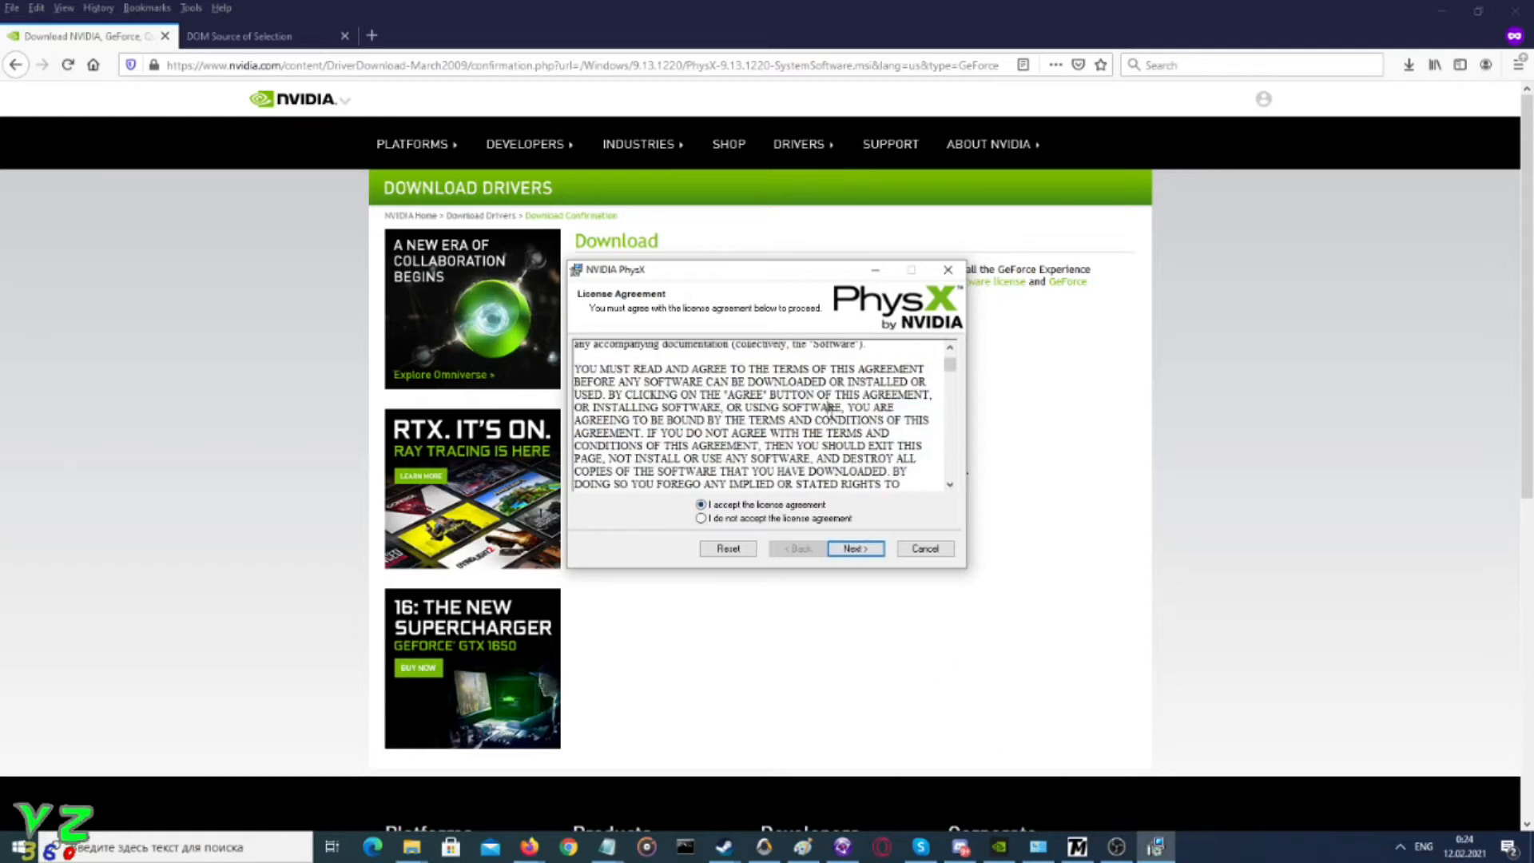
scroll("down", 3)
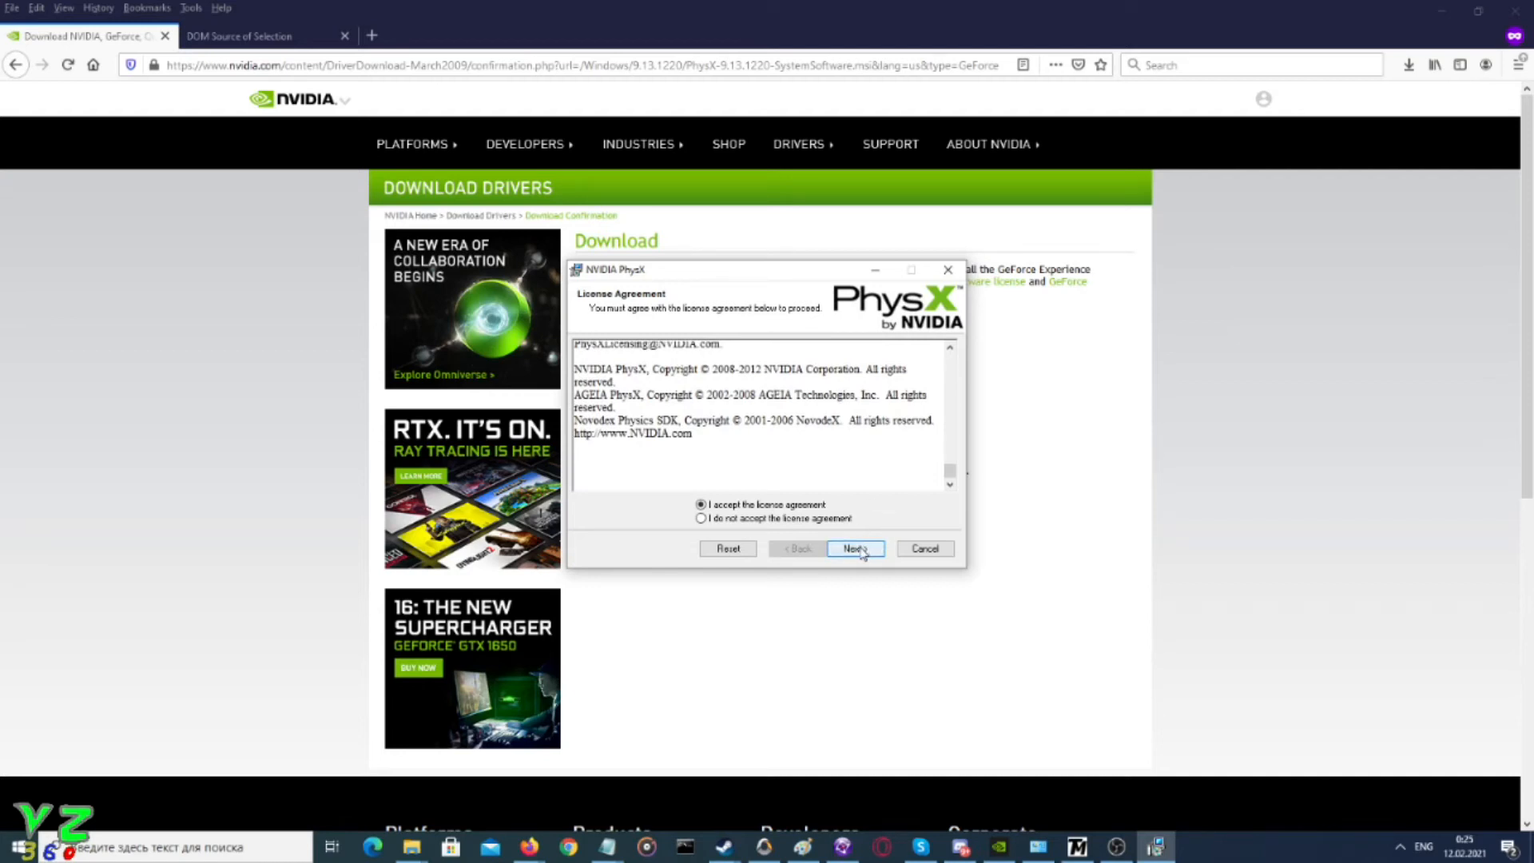
left_click(855, 549)
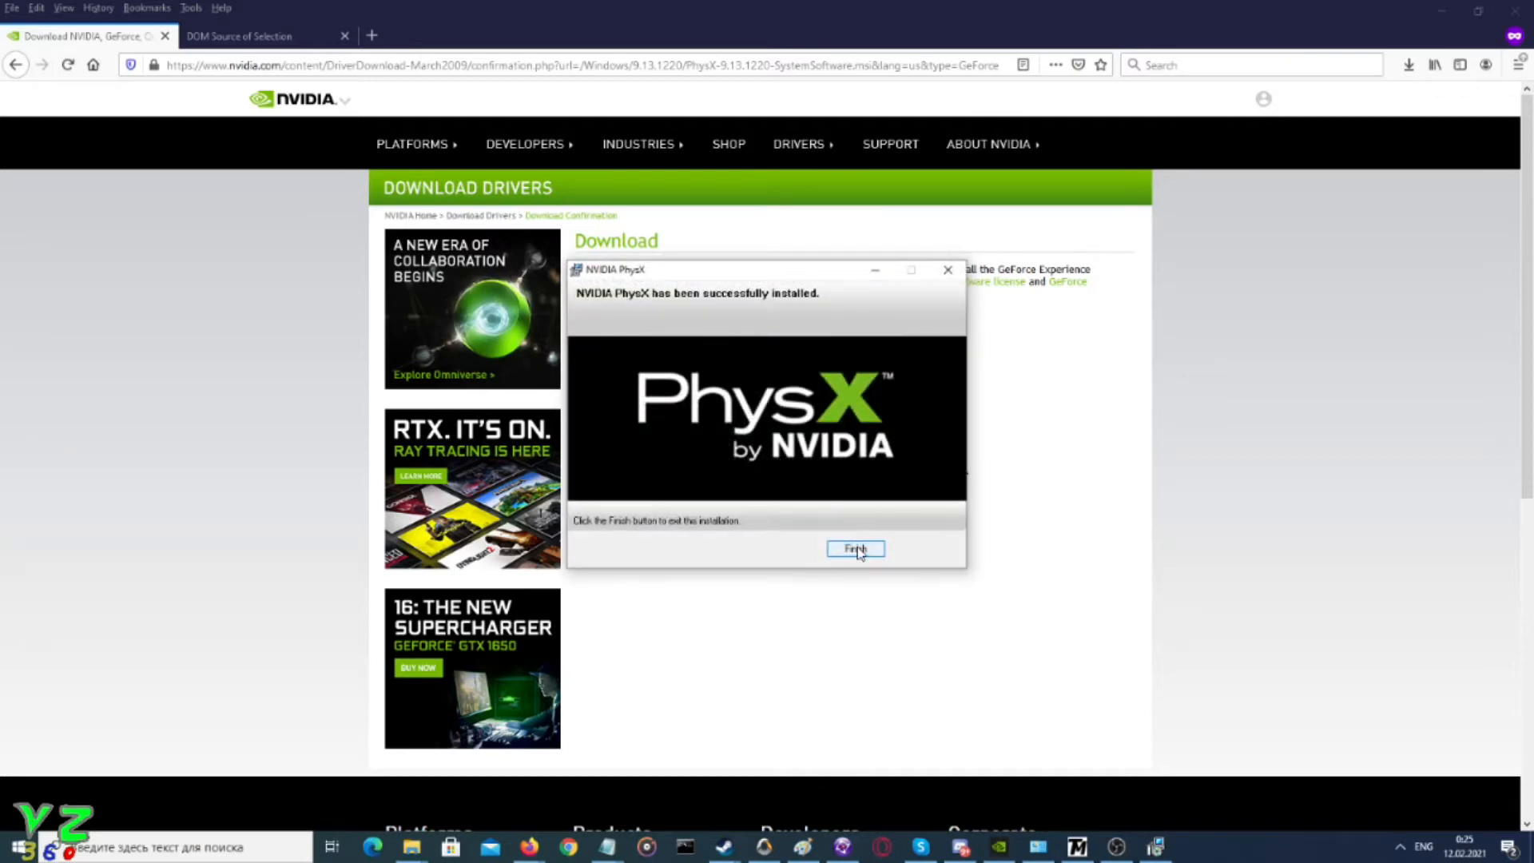
mouse_move(675, 307)
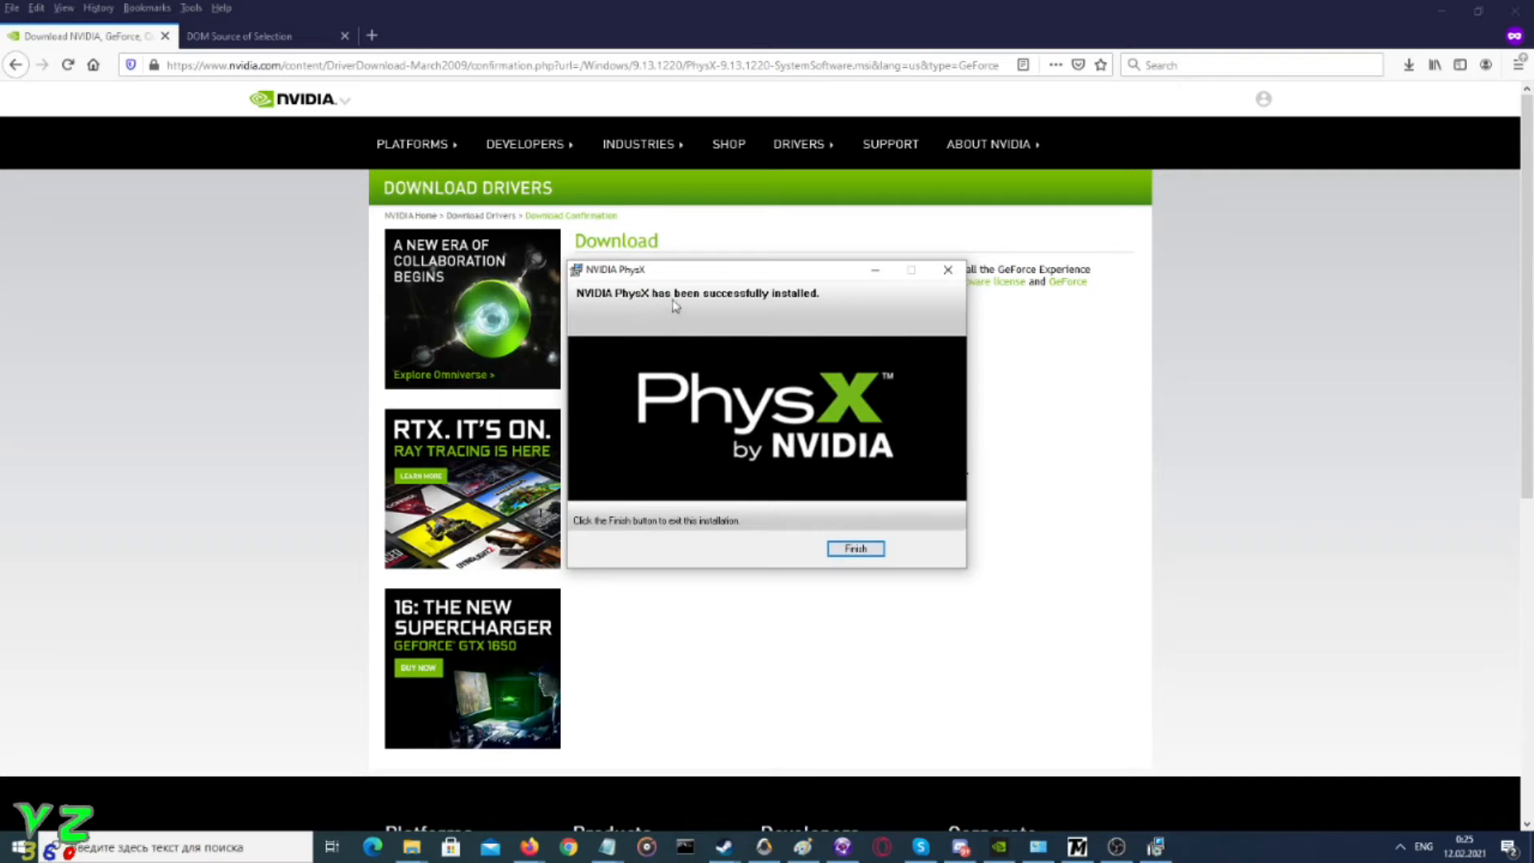
mouse_move(828, 338)
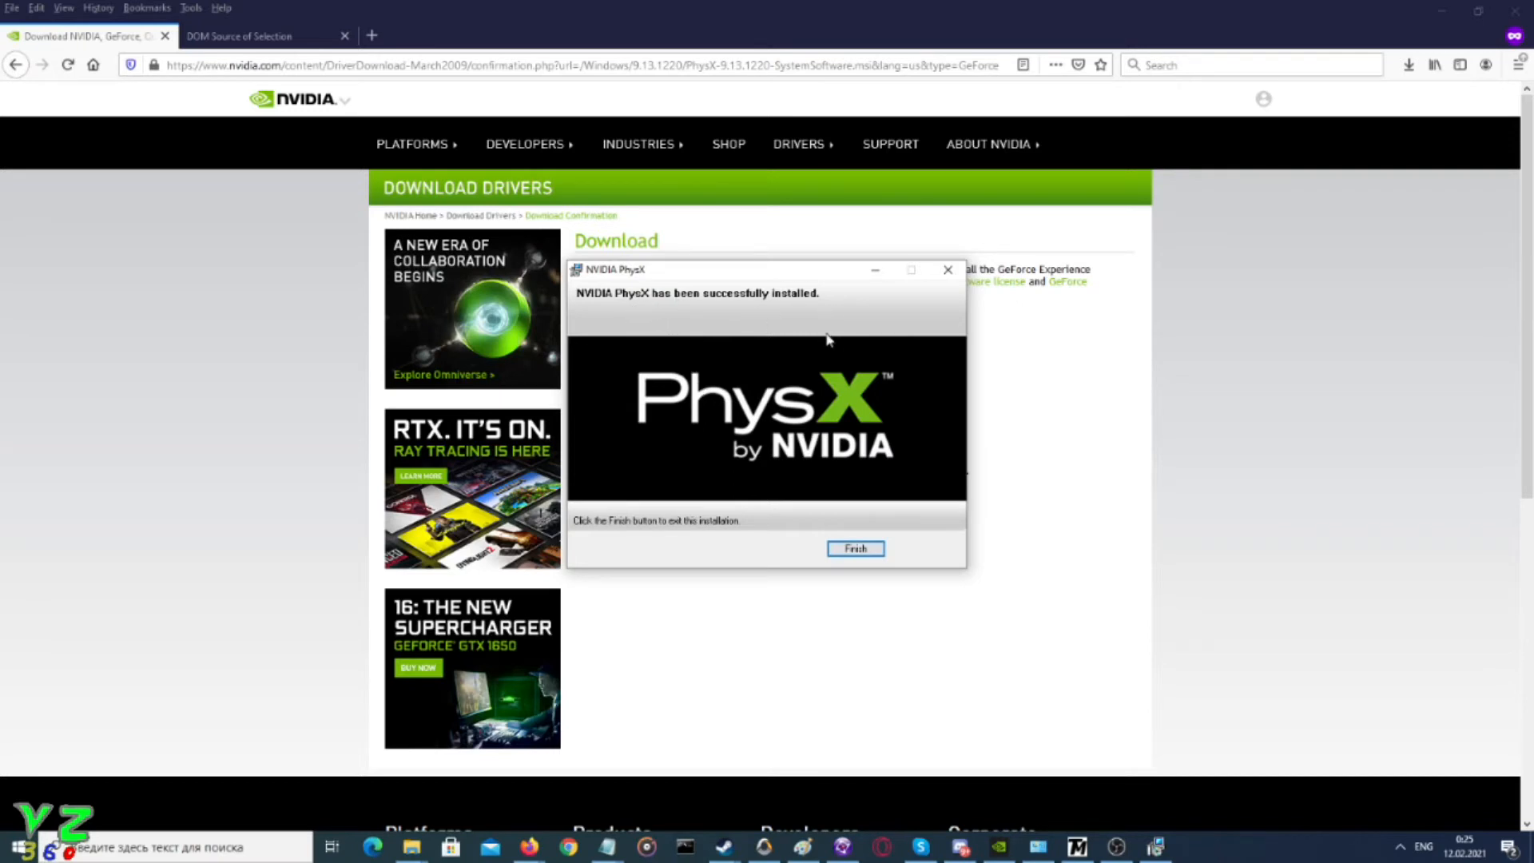
mouse_move(850, 519)
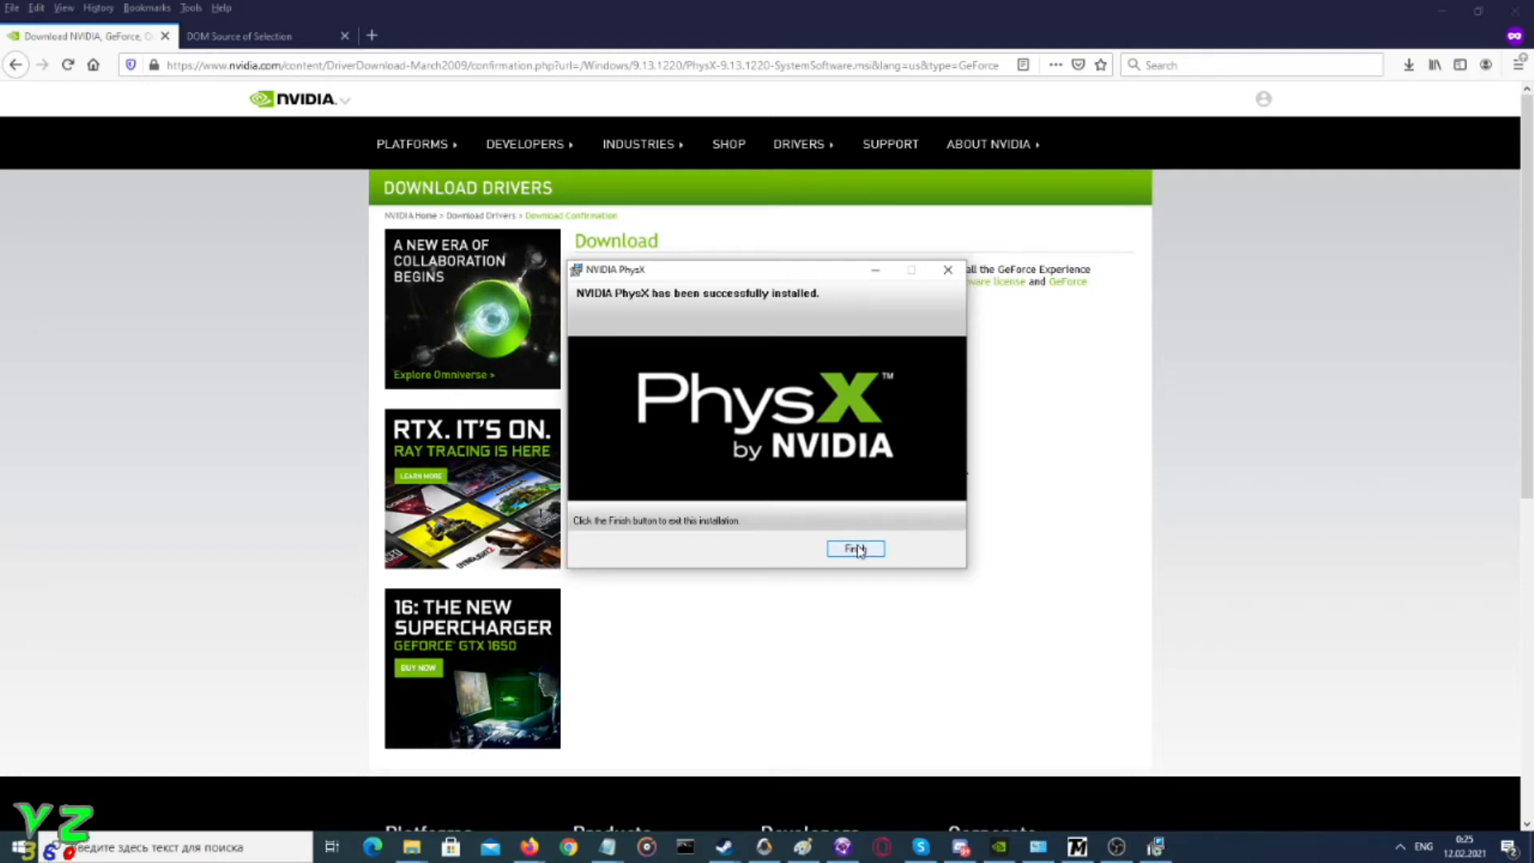
left_click(855, 550)
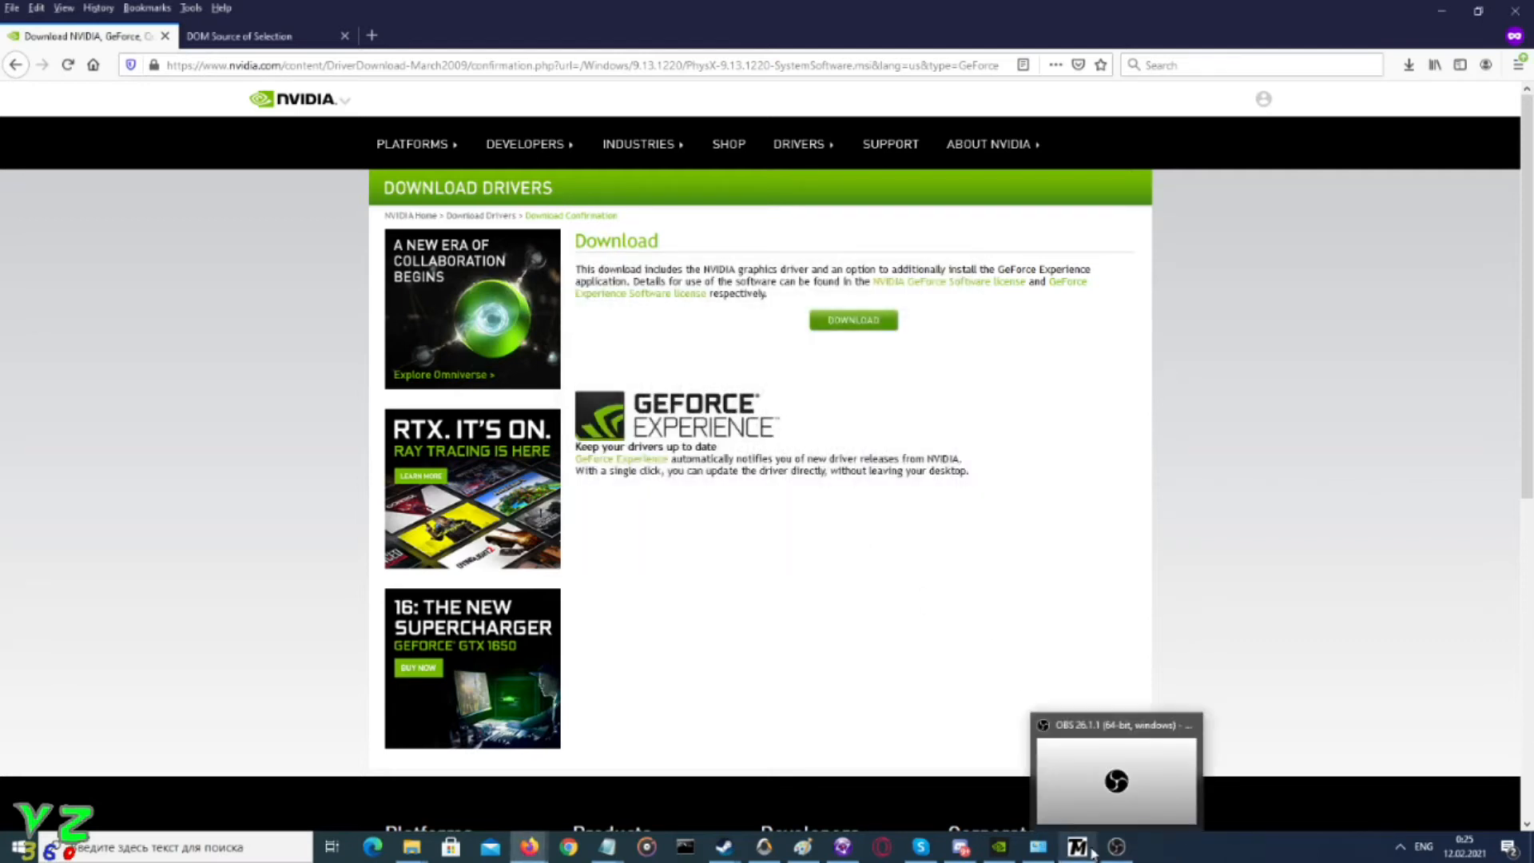
Run the game from TexMod, pass the title screen and choose Continue Story
left_click(1079, 847)
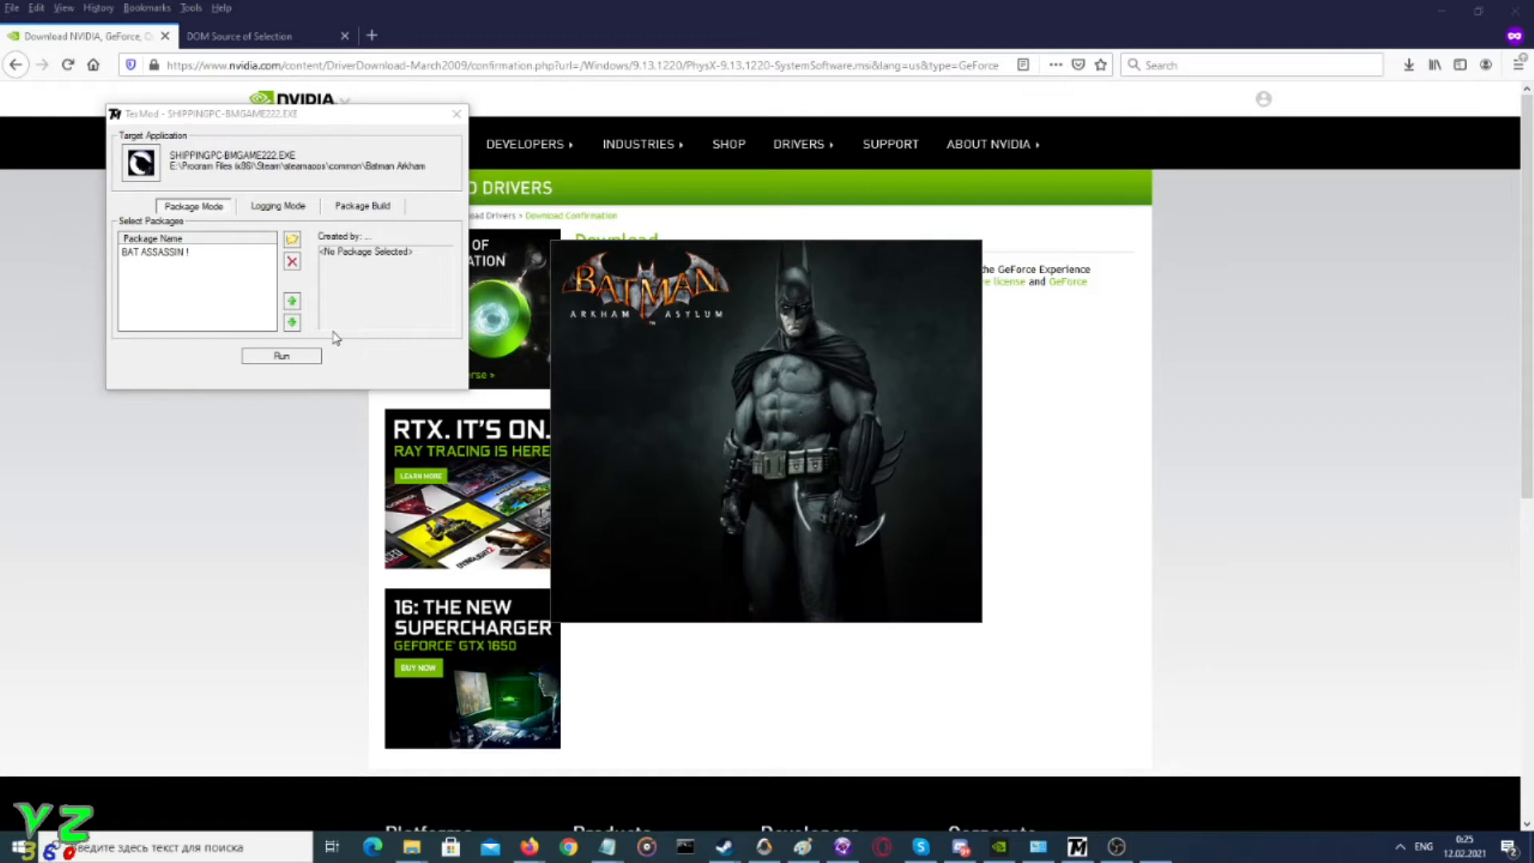
left_click(281, 355)
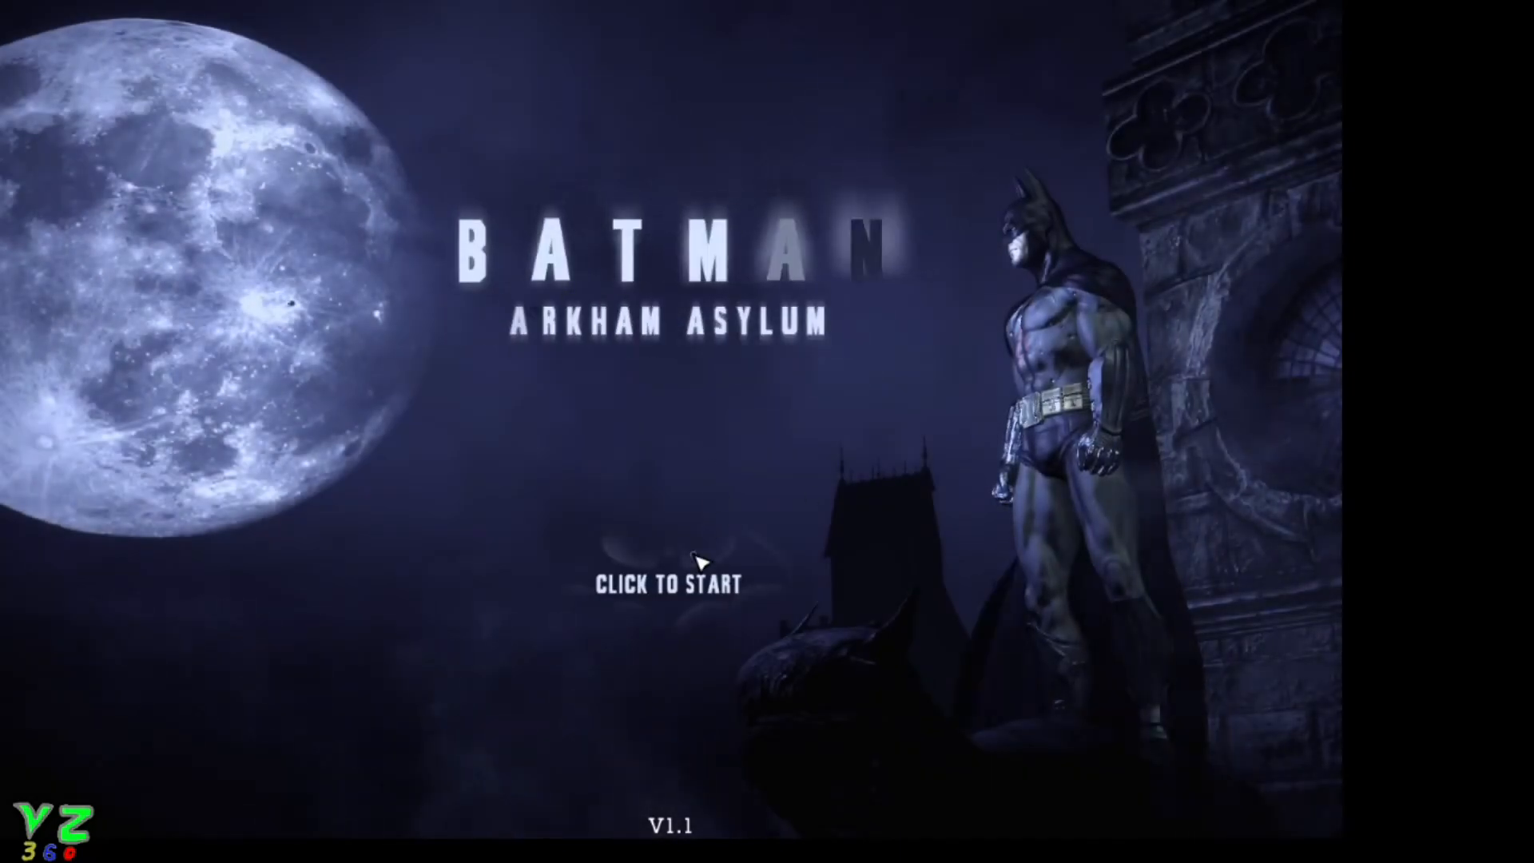
left_click(703, 566)
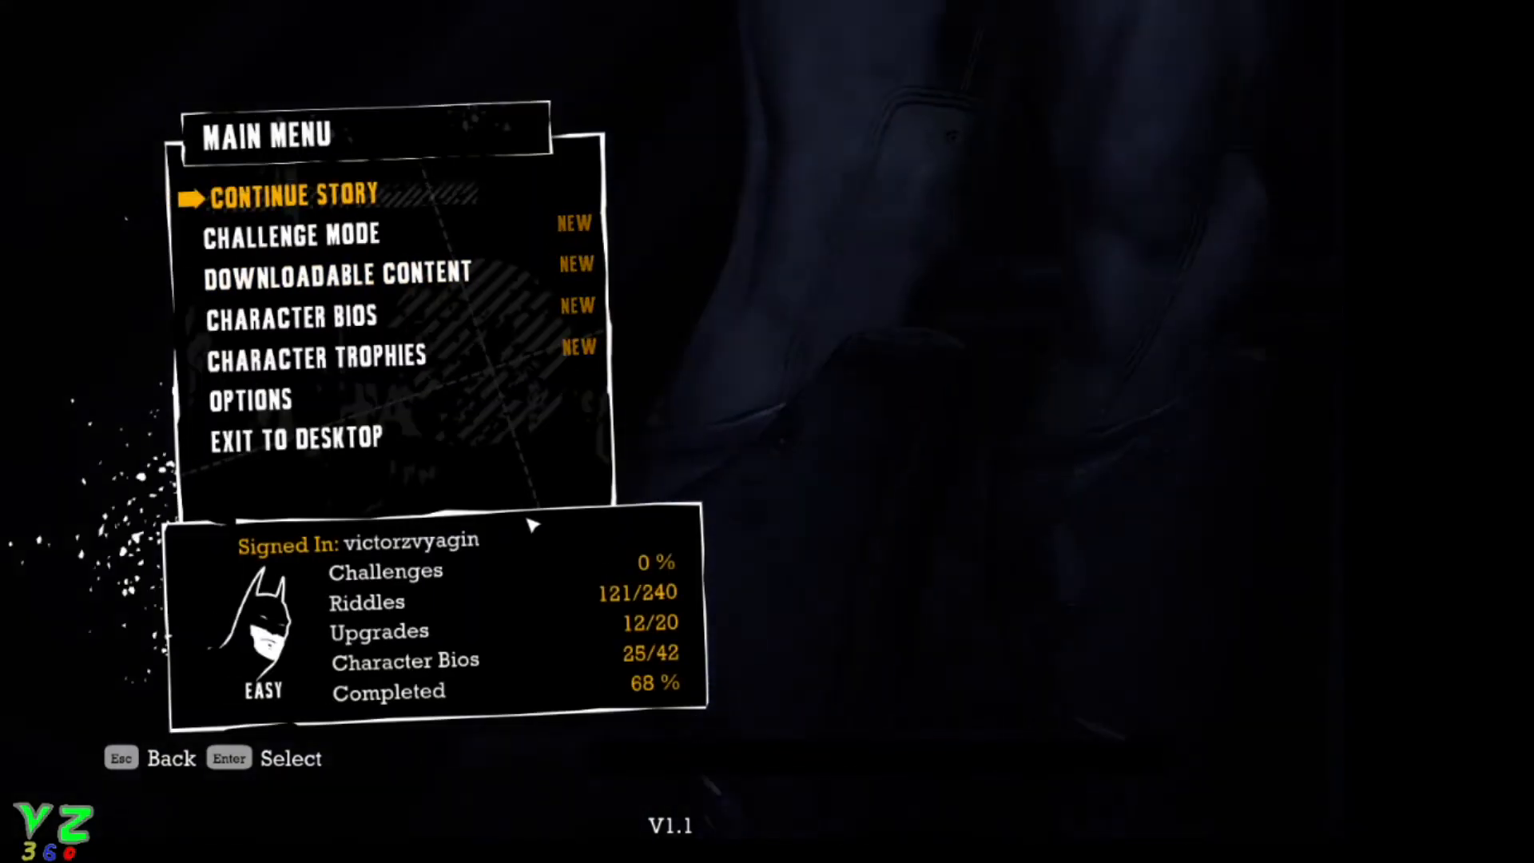
left_click(295, 195)
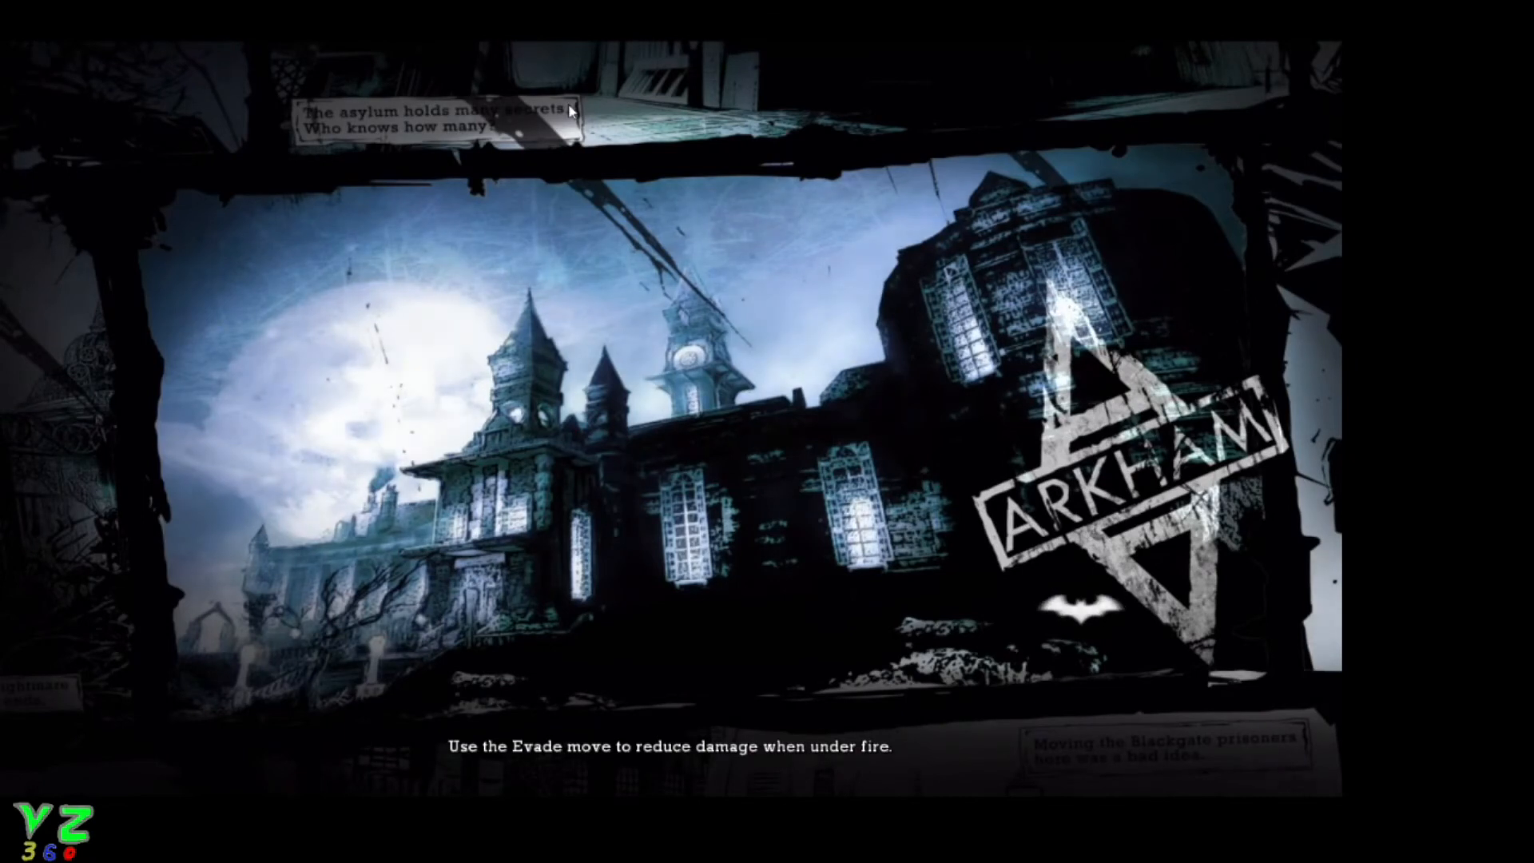